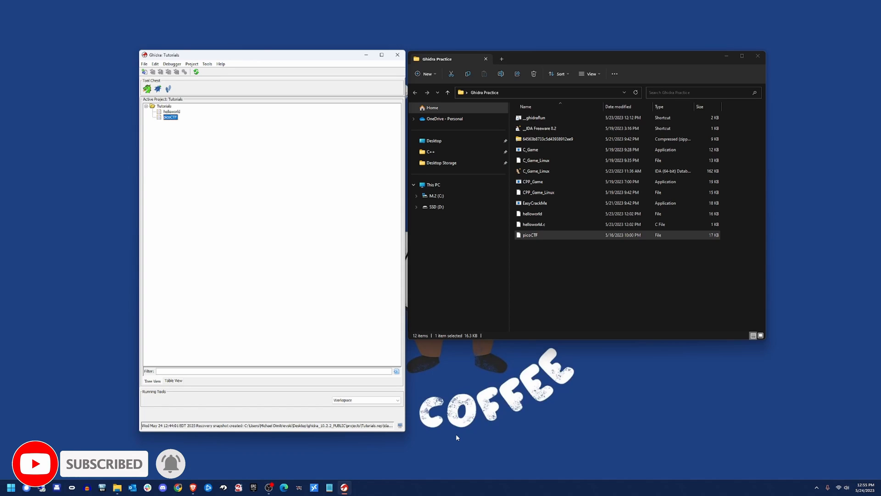
# Step: Import picoCTF into the project and open it in the CodeBrowser
pyautogui.click(529, 234)
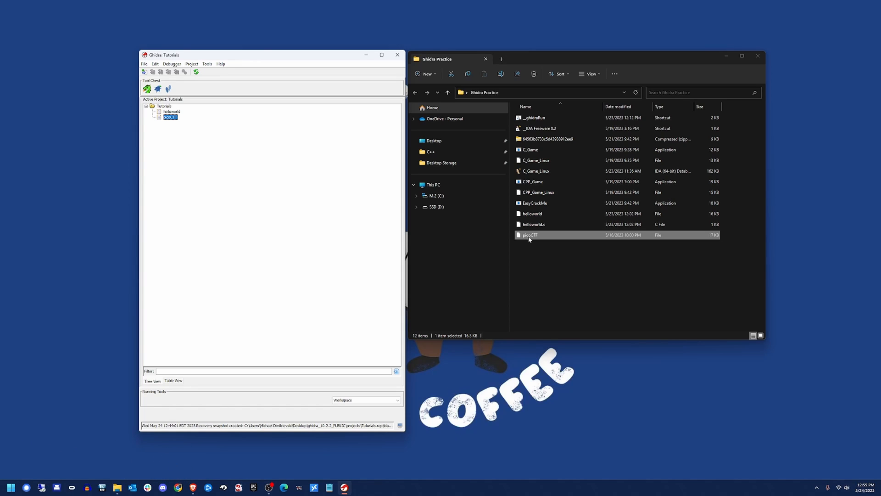
pyautogui.moveTo(528, 235); pyautogui.dragTo(199, 124)
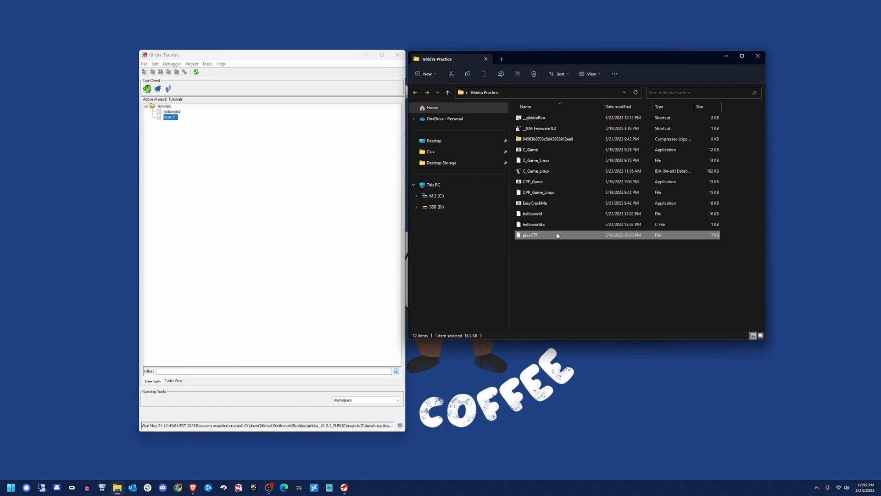
pyautogui.moveTo(240, 187)
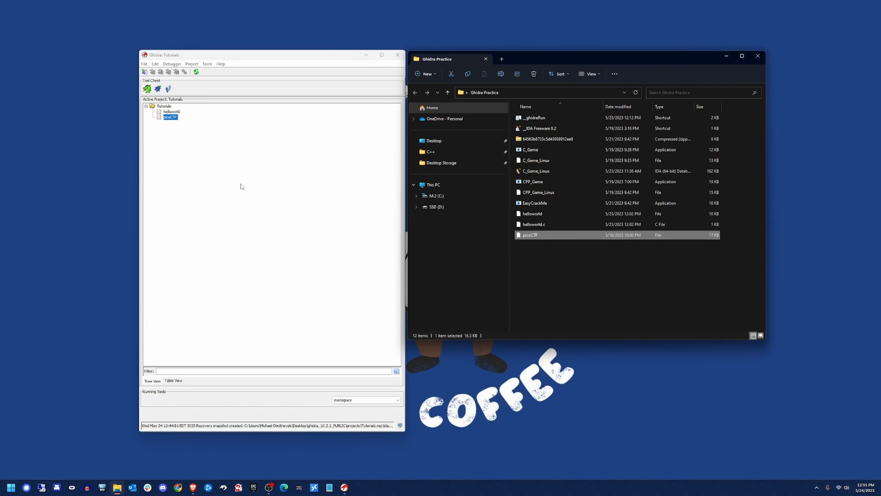
pyautogui.moveTo(154, 123)
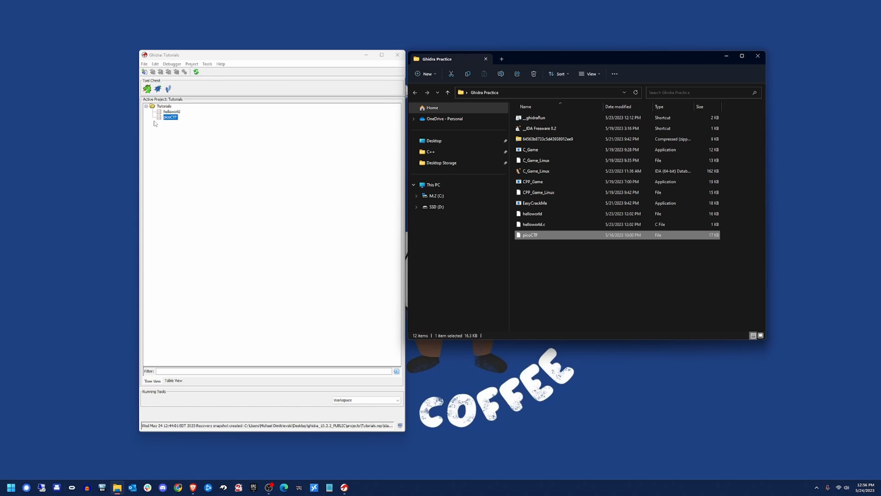
pyautogui.moveTo(180, 109)
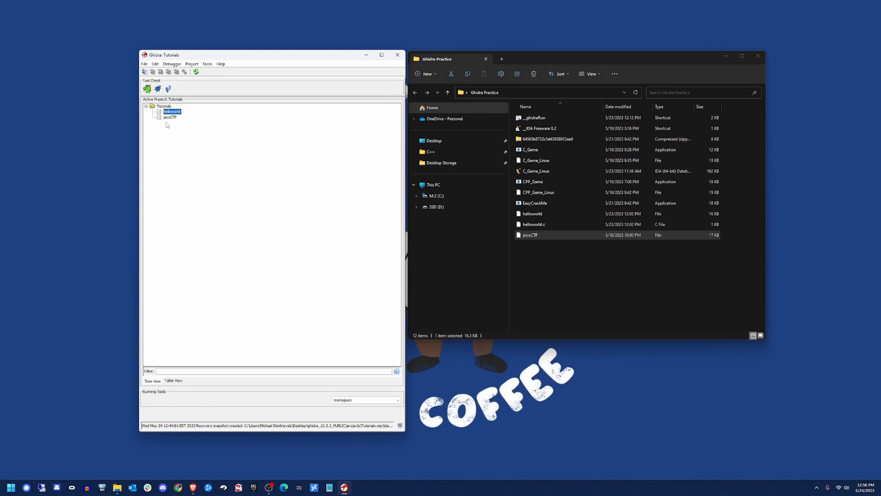
pyautogui.click(171, 116)
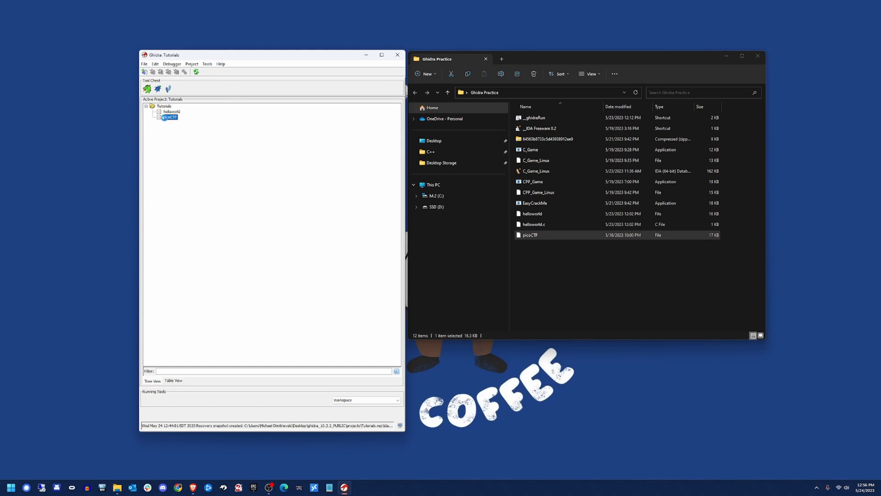
pyautogui.doubleClick(169, 117)
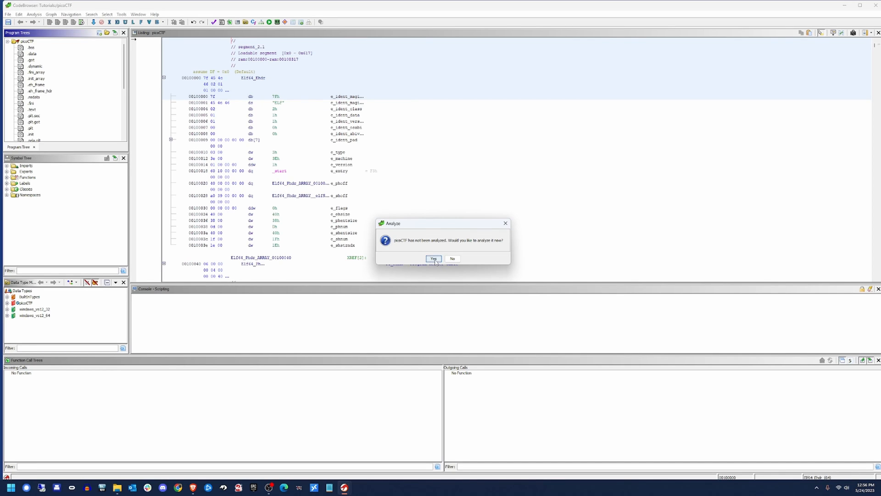
# Step: Run auto-analysis on picoCTF with the default analyzers
pyautogui.click(432, 258)
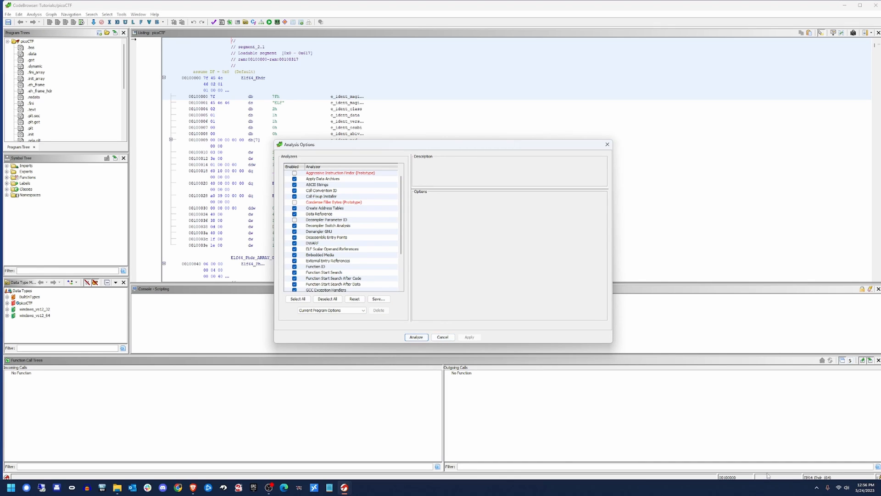
pyautogui.moveTo(540, 350)
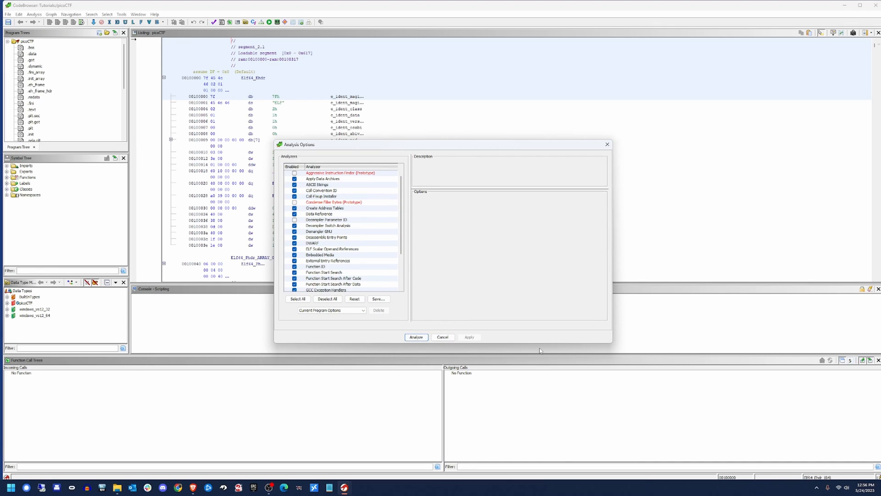
pyautogui.click(415, 337)
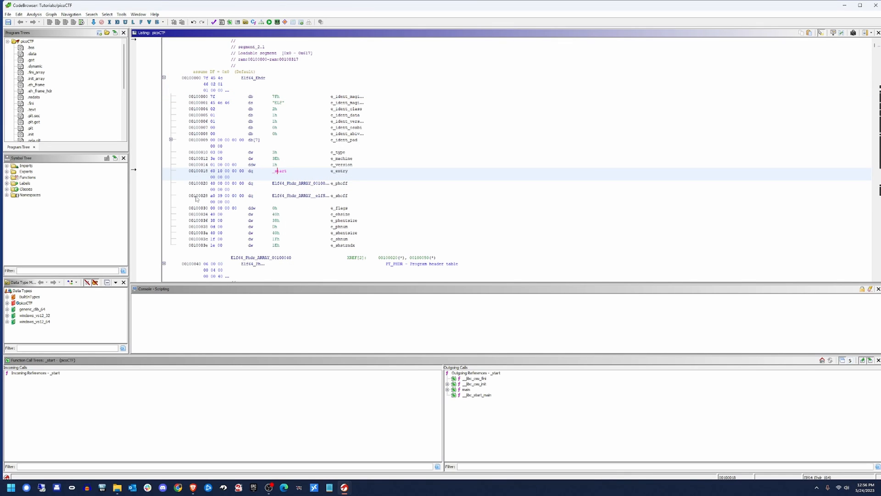
pyautogui.moveTo(140, 207)
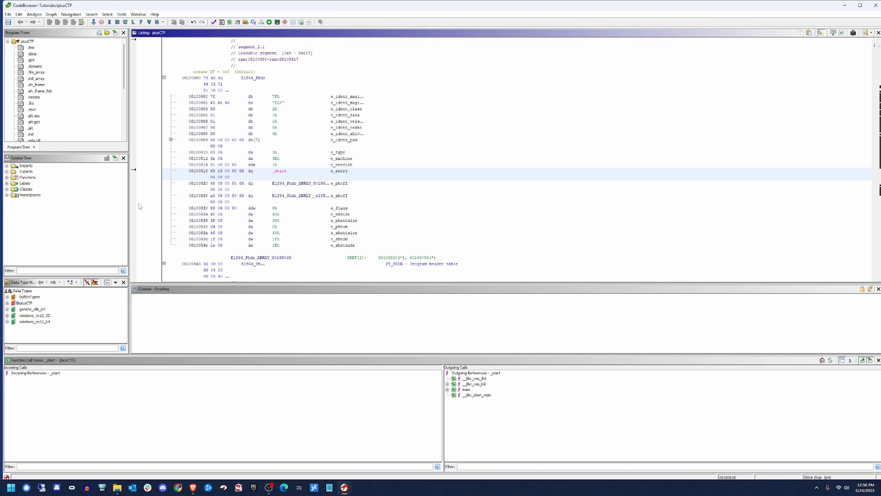
pyautogui.moveTo(52, 212)
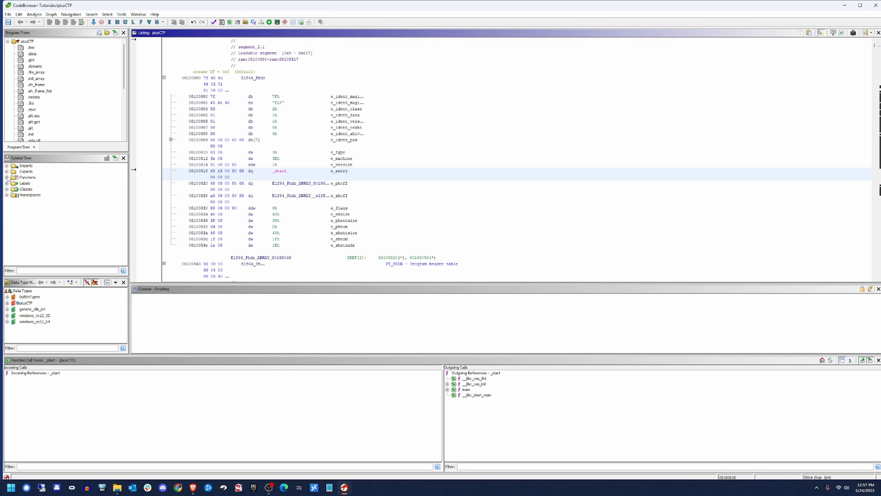
# Step: Expand the Symbol Tree's Functions list to reach main's disassembly
pyautogui.click(7, 177)
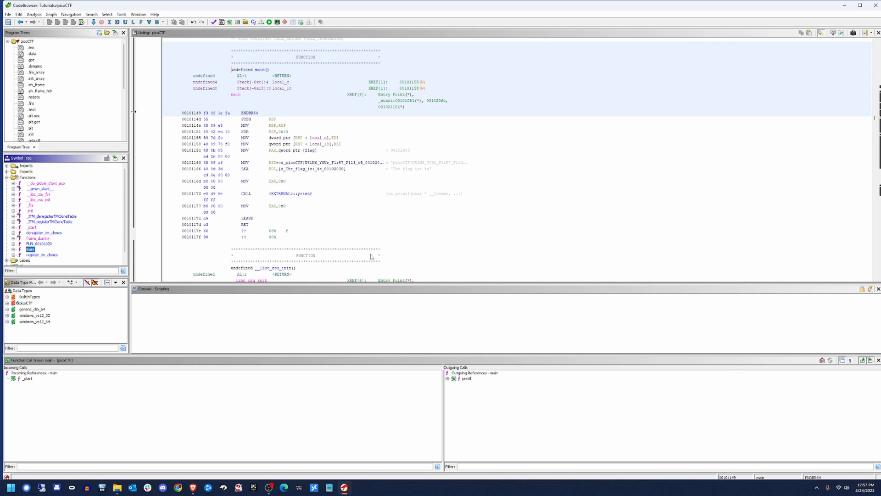
pyautogui.moveTo(677, 191)
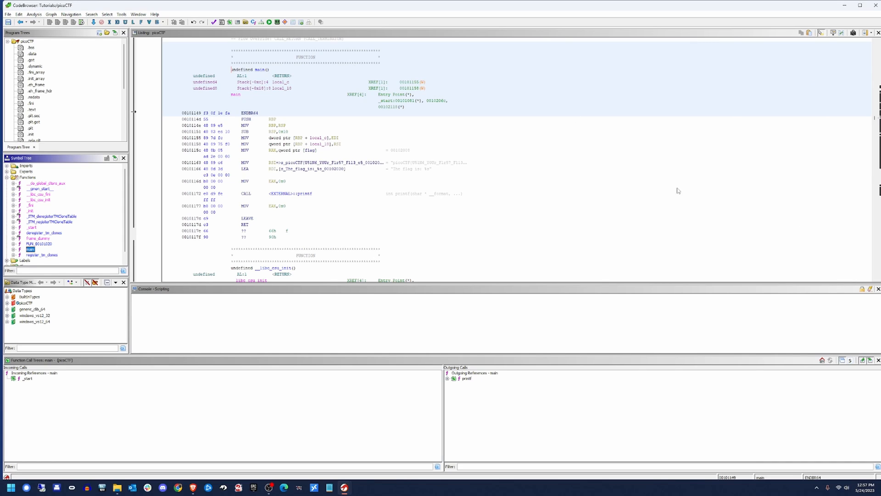
pyautogui.moveTo(591, 181)
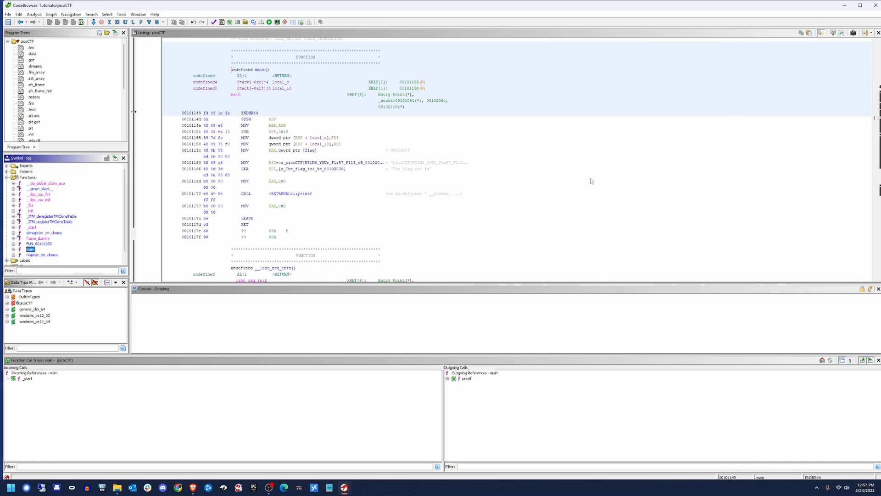
pyautogui.moveTo(770, 156)
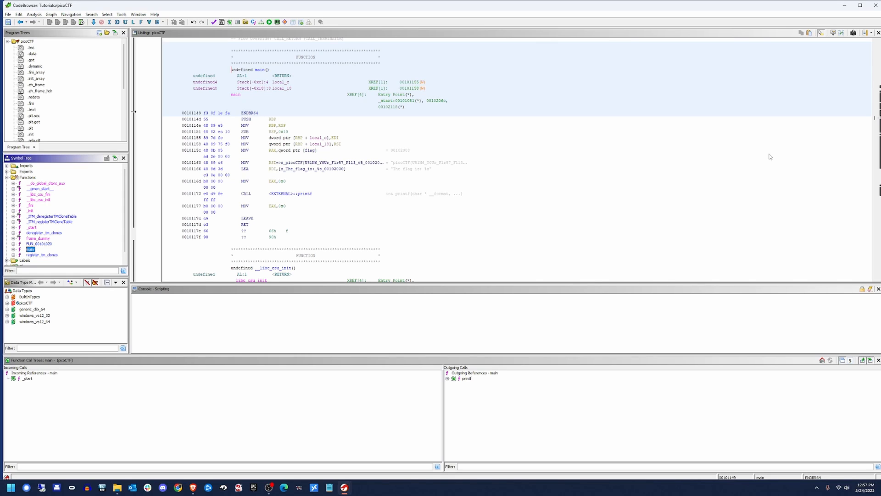
pyautogui.moveTo(636, 135)
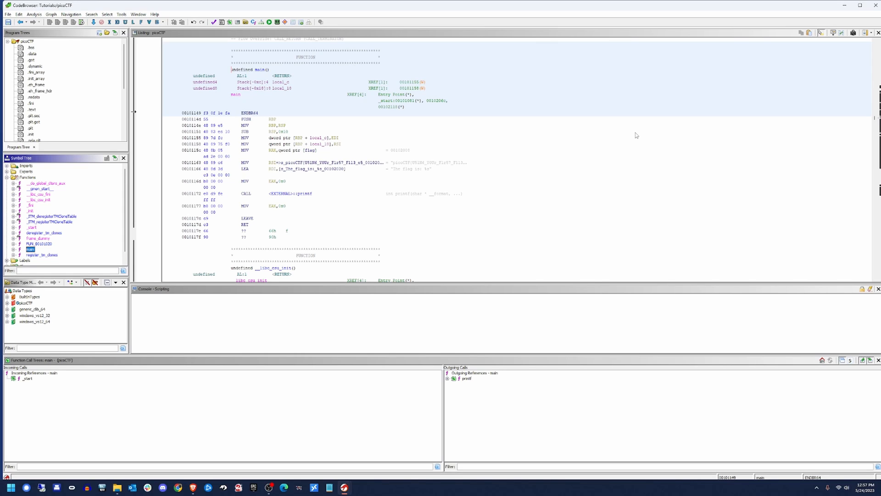
pyautogui.moveTo(298, 126)
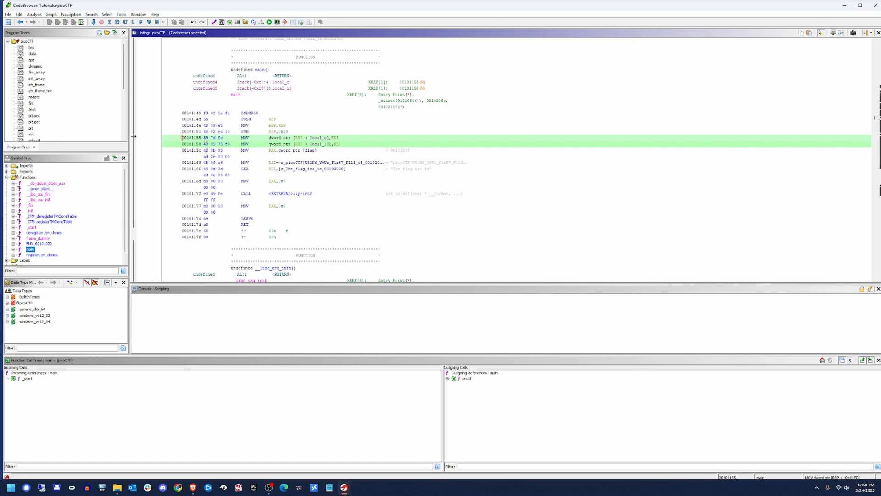
pyautogui.moveTo(343, 179)
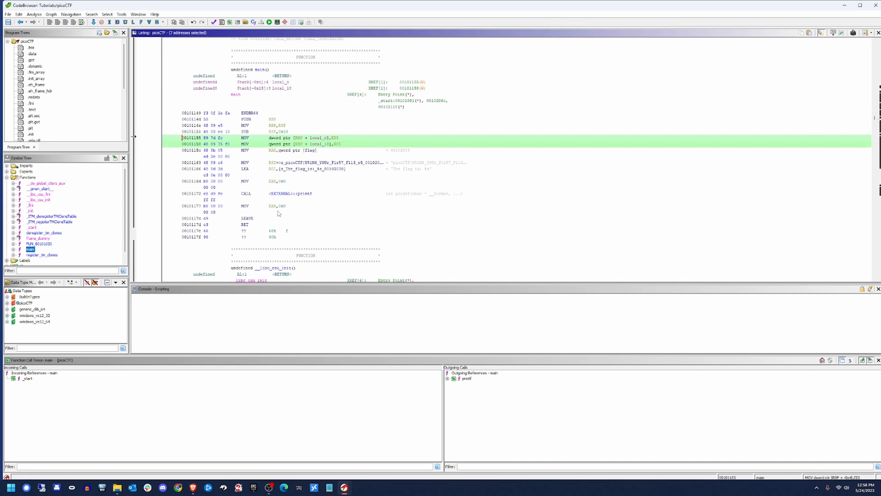
pyautogui.moveTo(345, 139)
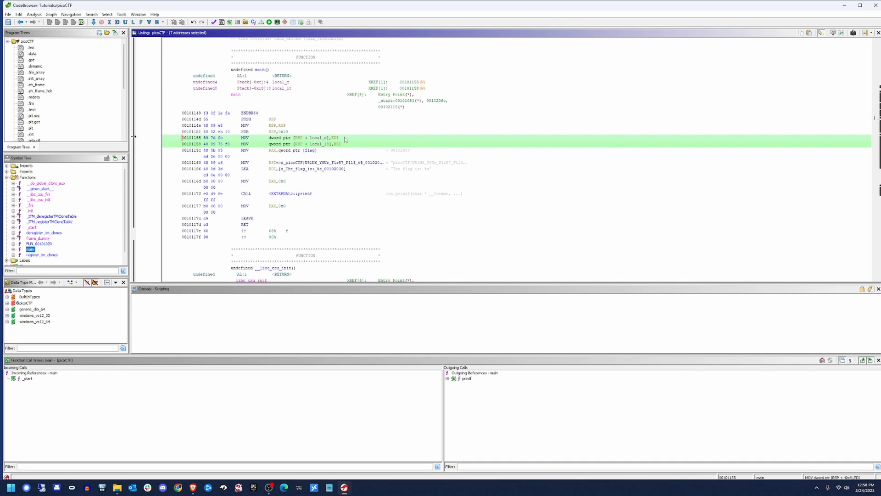
pyautogui.moveTo(341, 141)
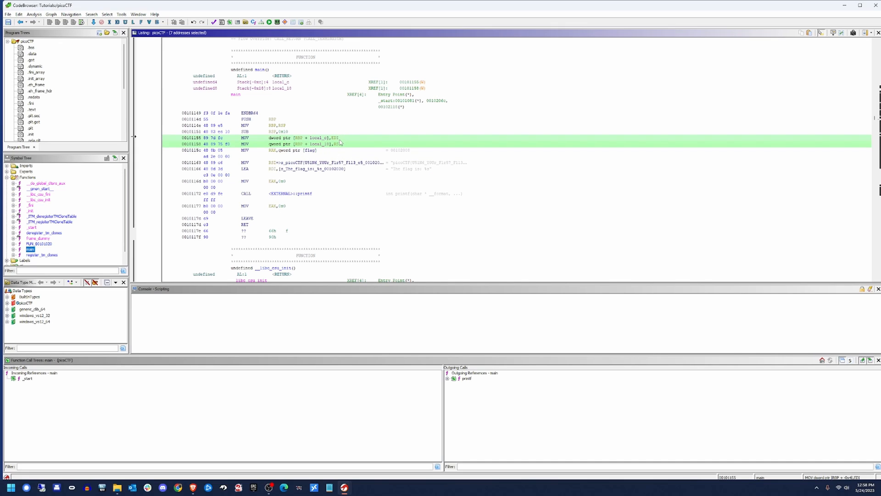
pyautogui.moveTo(434, 307)
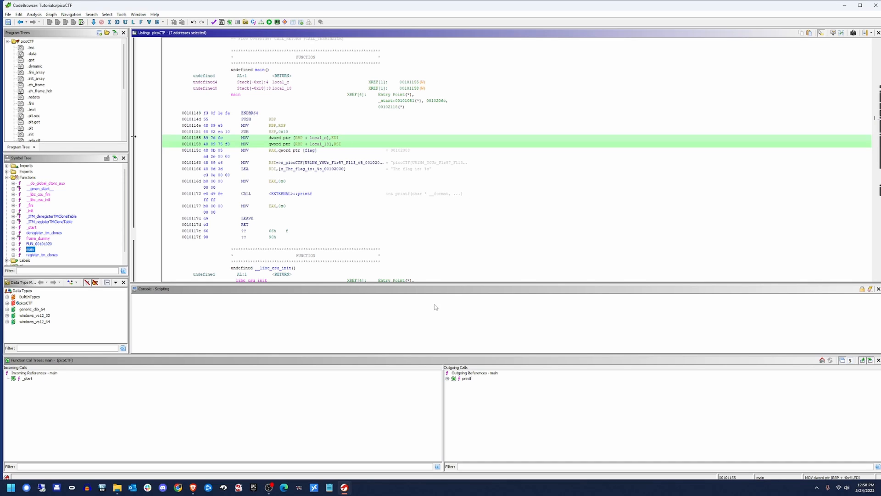
pyautogui.moveTo(372, 227)
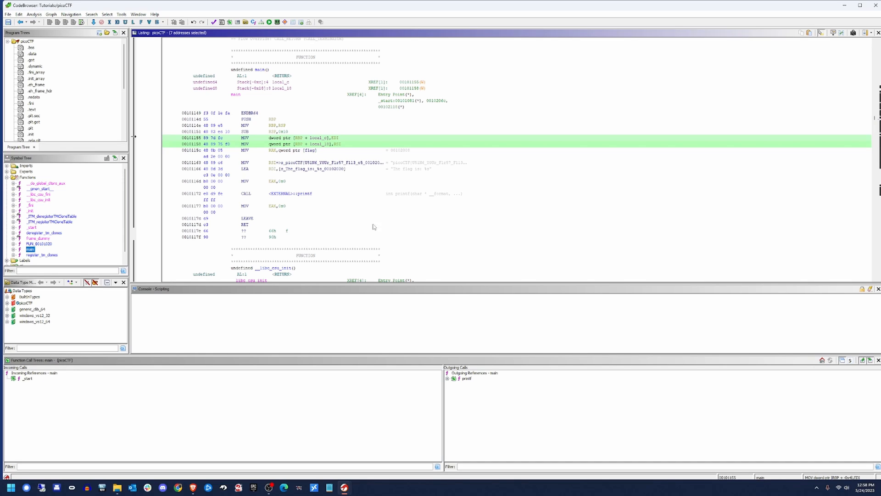
pyautogui.moveTo(260, 173)
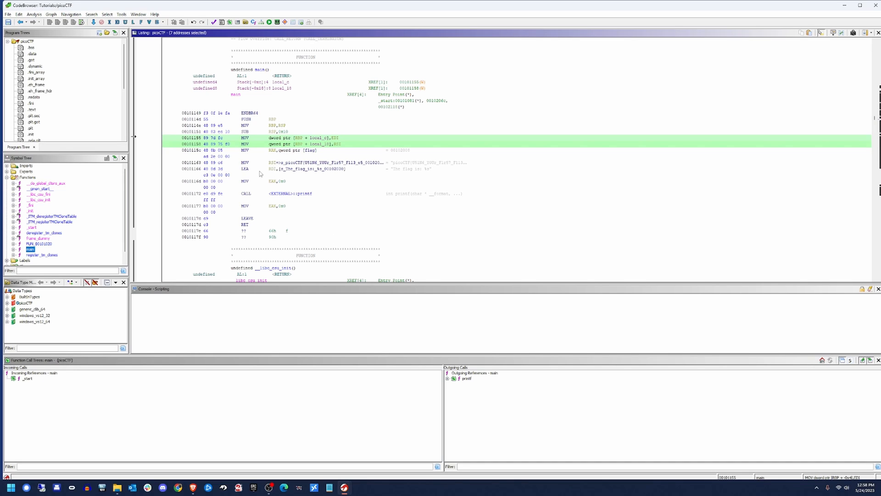
pyautogui.moveTo(275, 235)
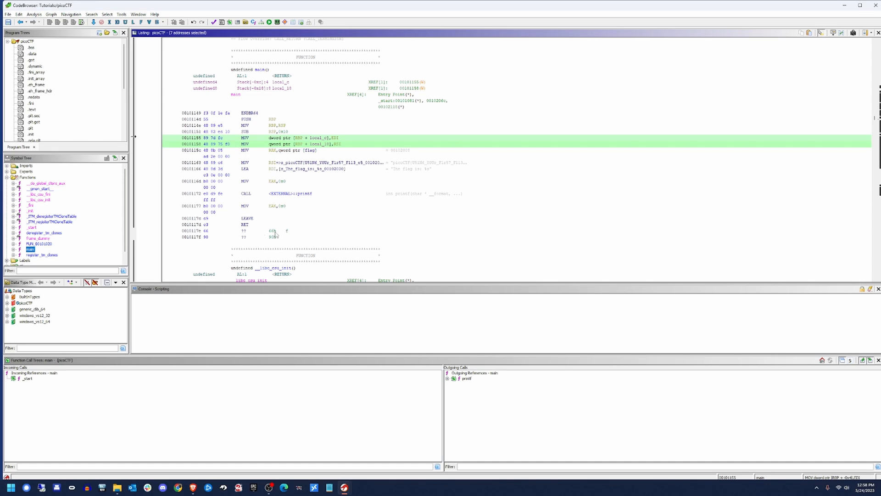
pyautogui.click(270, 149)
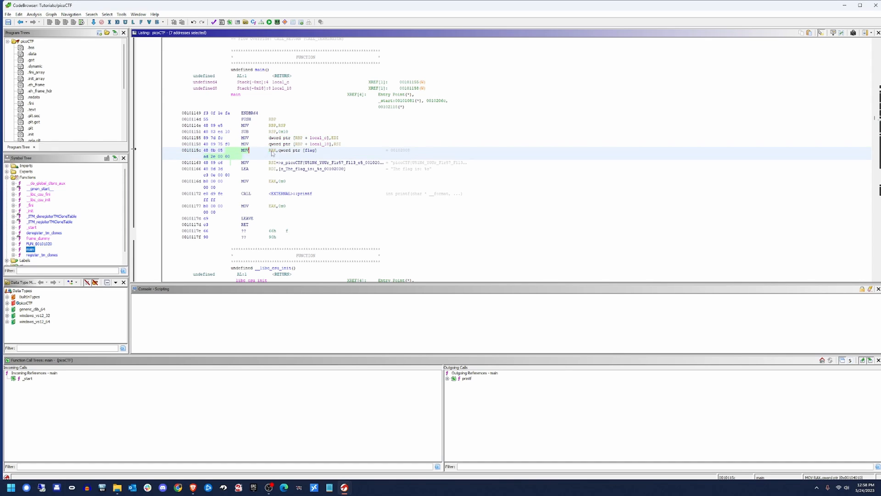
pyautogui.click(287, 150)
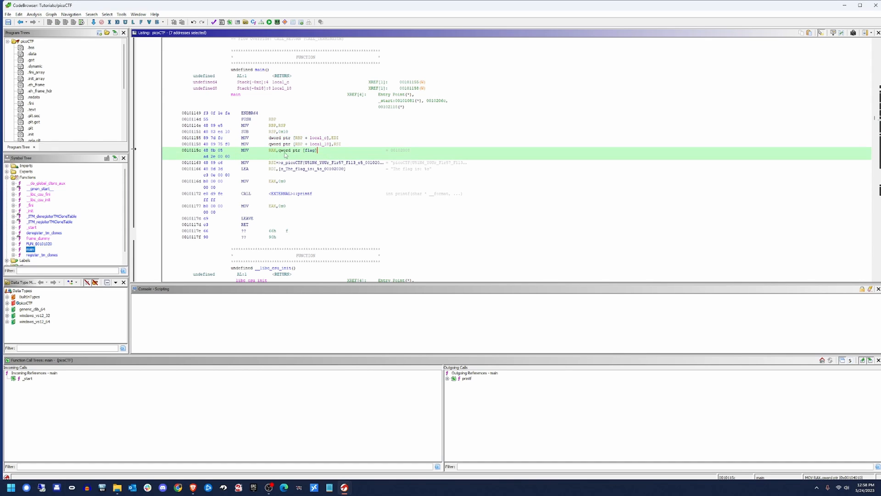
pyautogui.moveTo(315, 156)
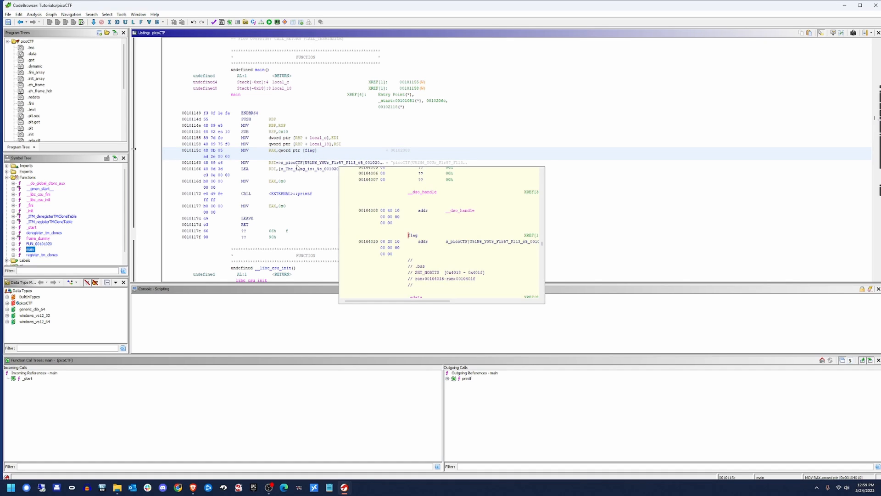
pyautogui.click(274, 163)
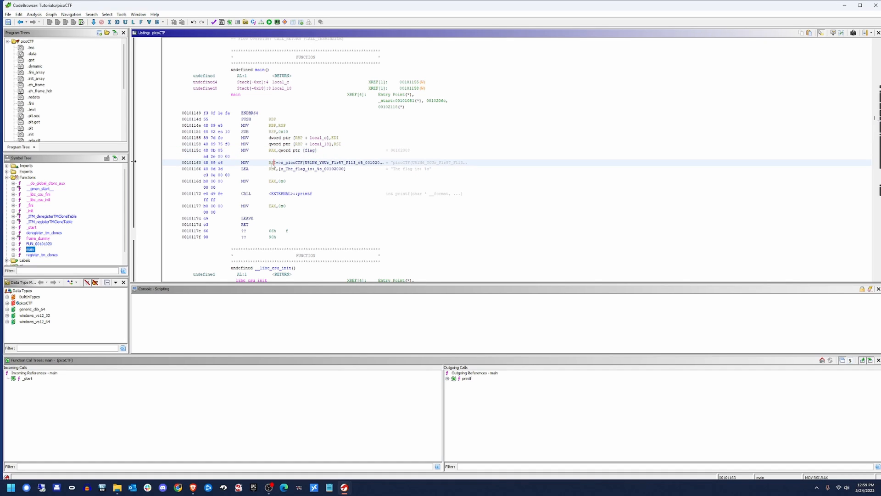
pyautogui.moveTo(272, 166)
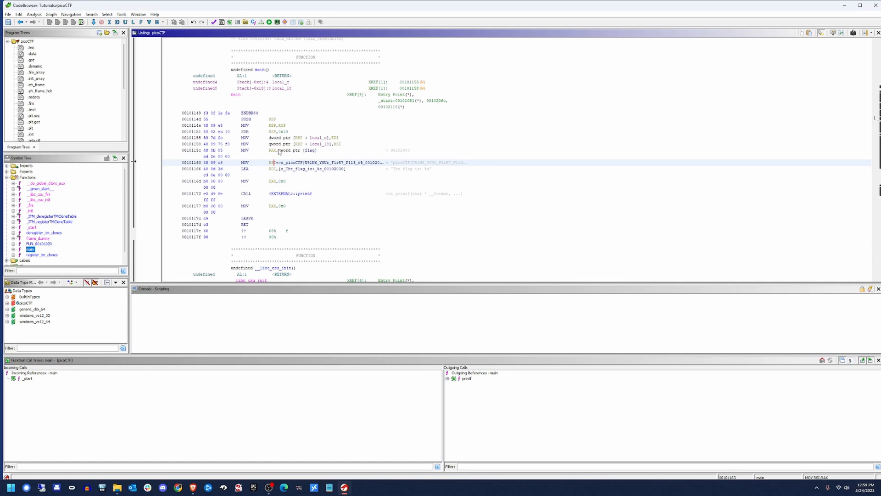
pyautogui.moveTo(270, 167)
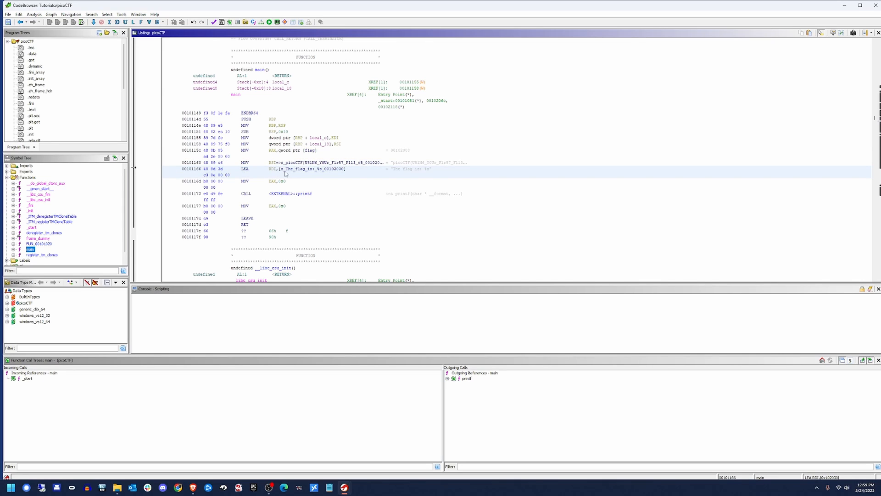
pyautogui.moveTo(352, 171)
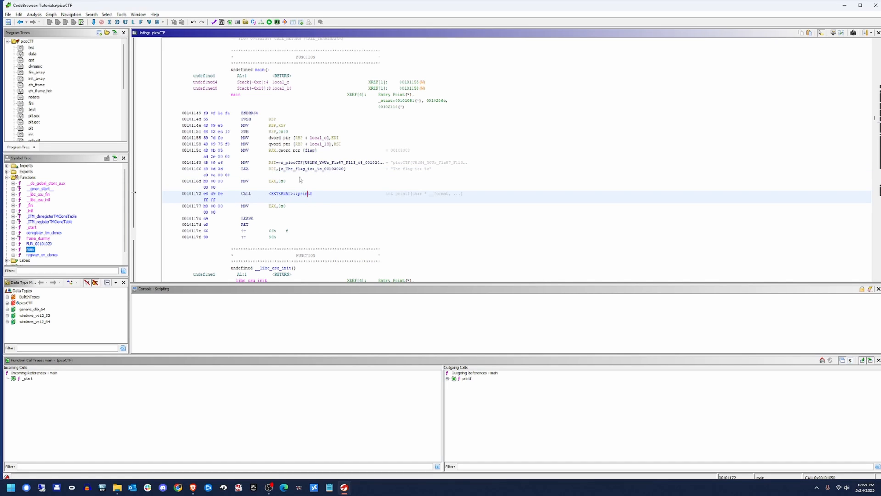
pyautogui.moveTo(284, 172)
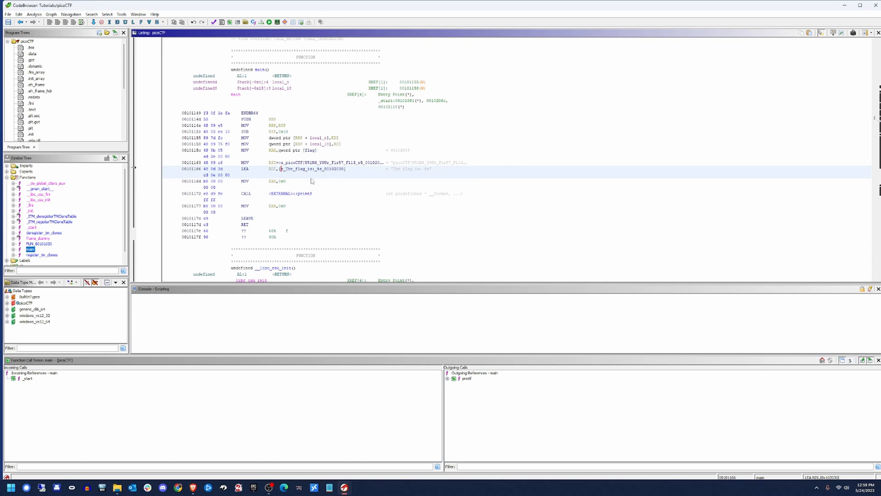
pyautogui.moveTo(314, 174)
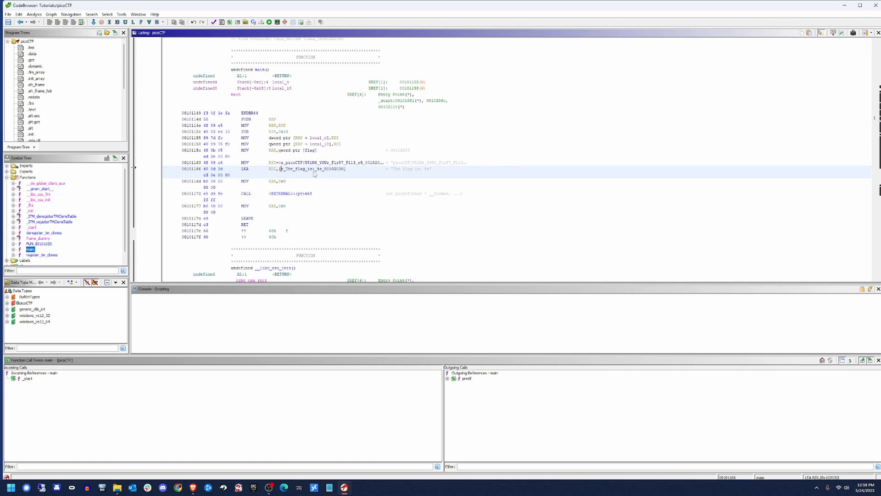
pyautogui.moveTo(320, 174)
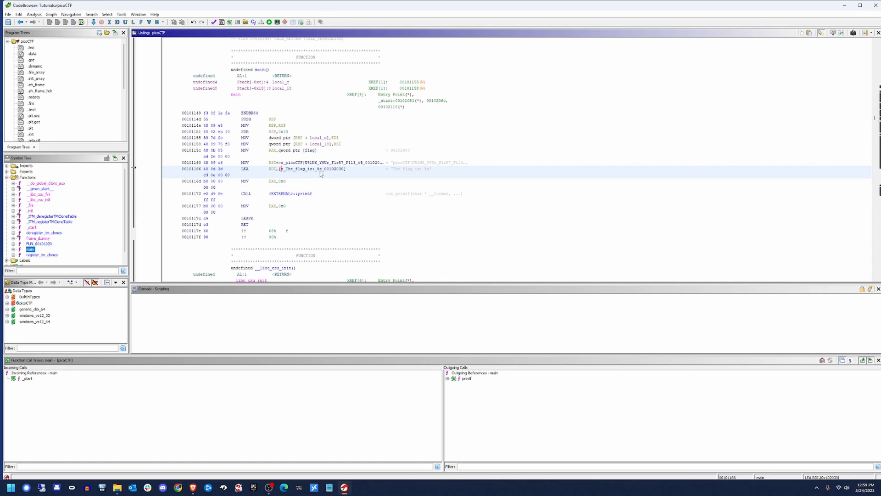
pyautogui.moveTo(309, 169)
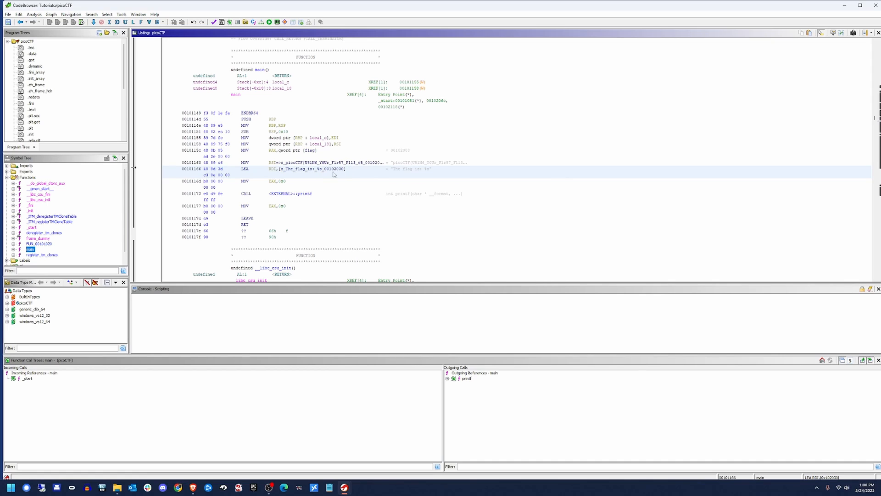
pyautogui.moveTo(317, 173)
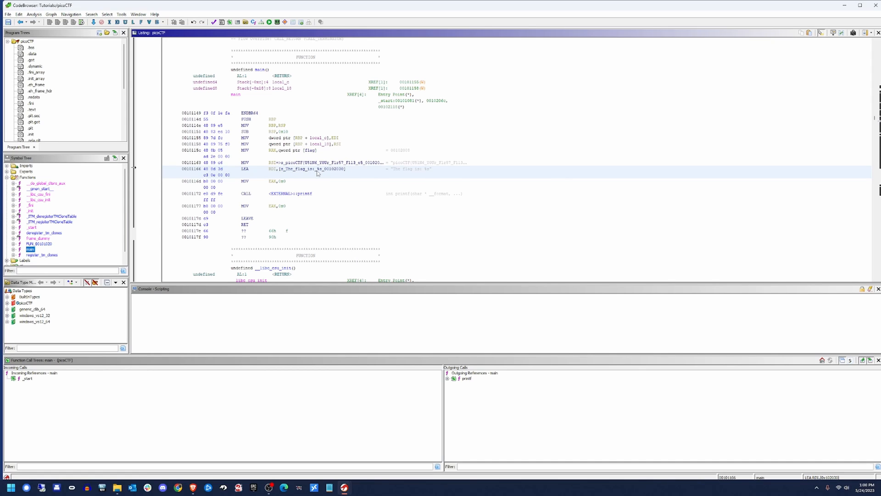
pyautogui.moveTo(350, 170)
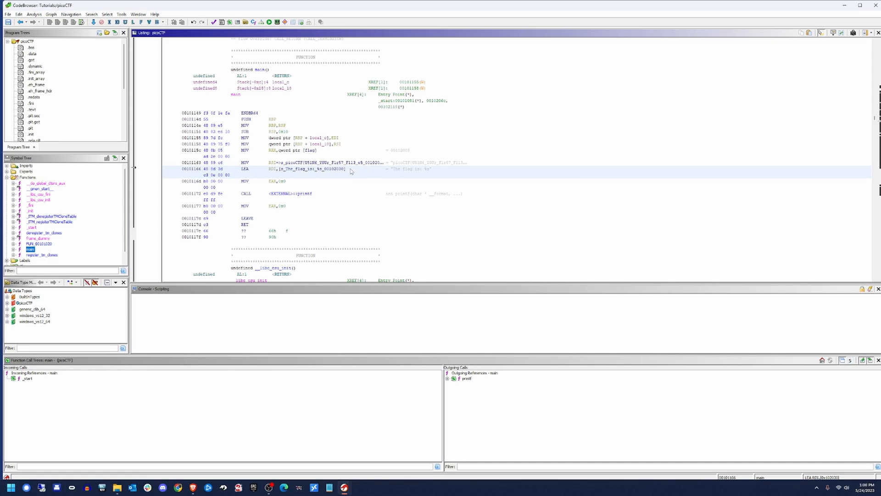
pyautogui.moveTo(271, 171)
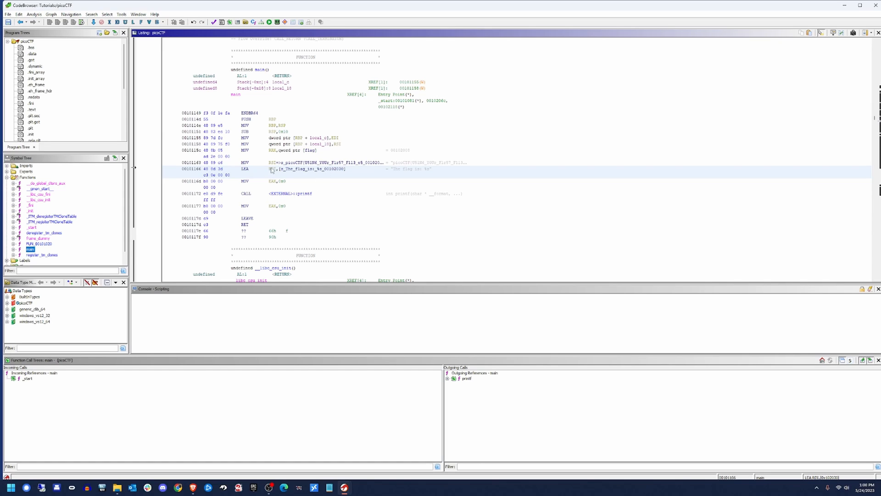
pyautogui.moveTo(275, 171)
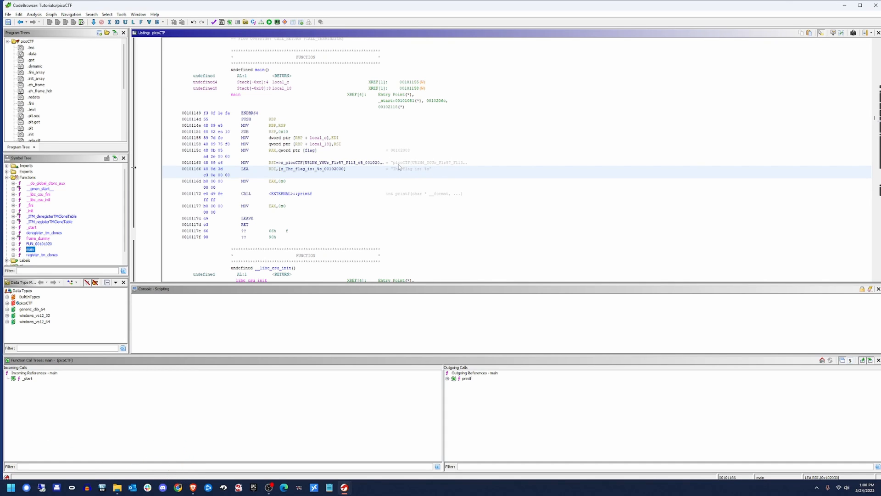
pyautogui.moveTo(470, 164)
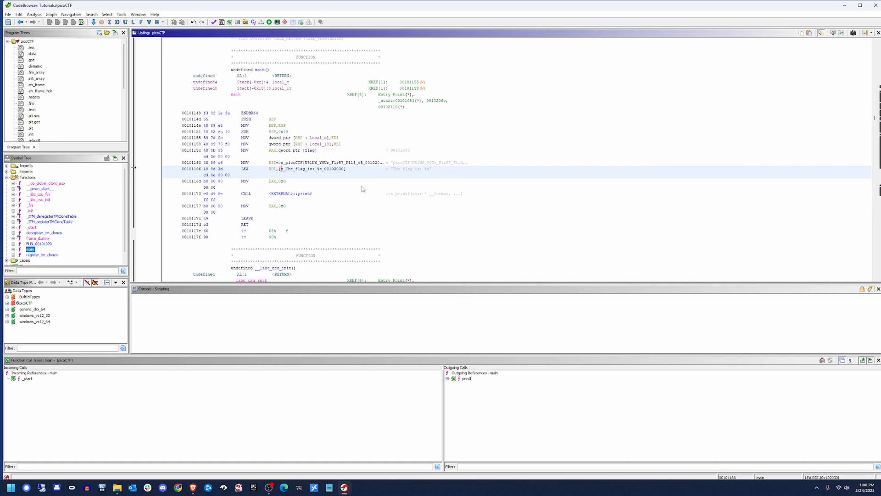
pyautogui.click(292, 181)
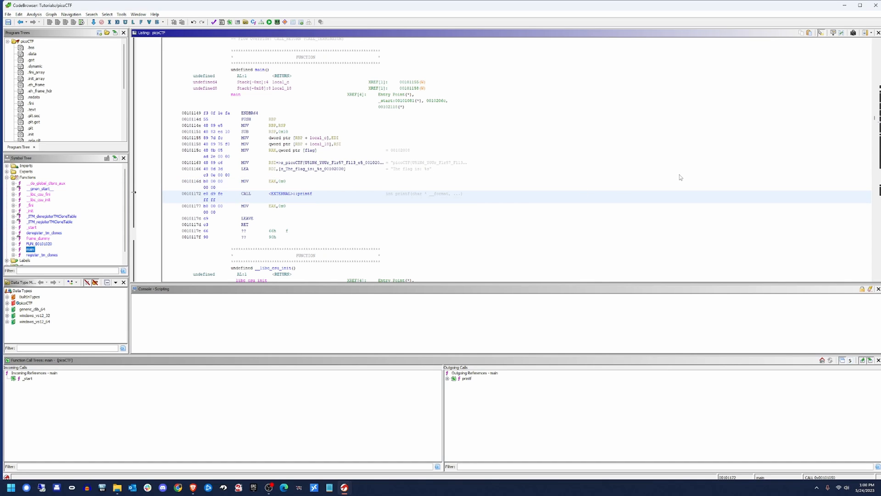
pyautogui.moveTo(308, 197)
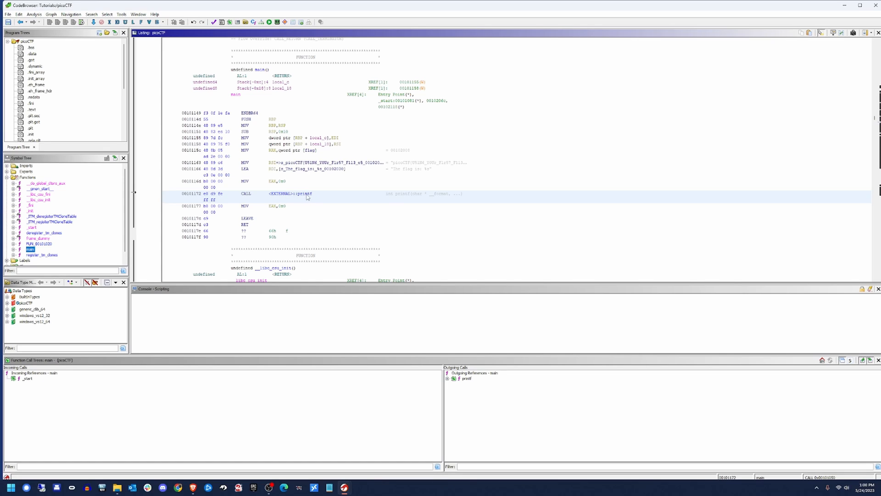
pyautogui.moveTo(276, 185)
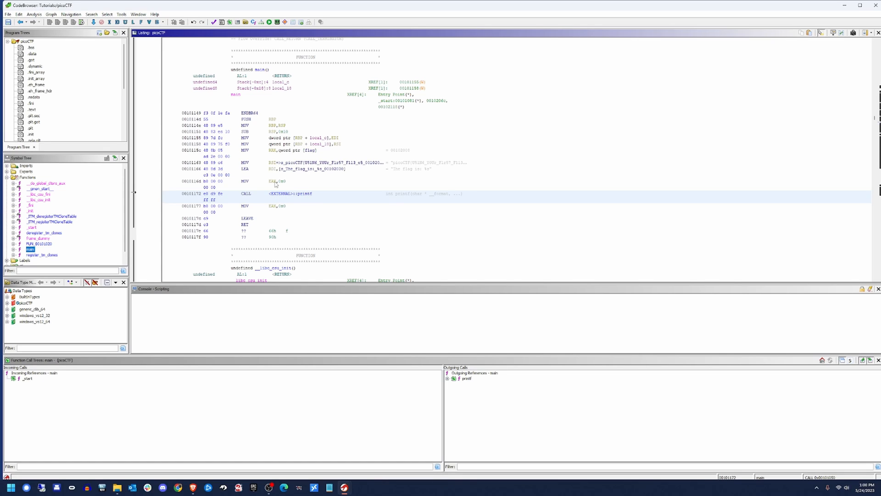
pyautogui.moveTo(316, 196)
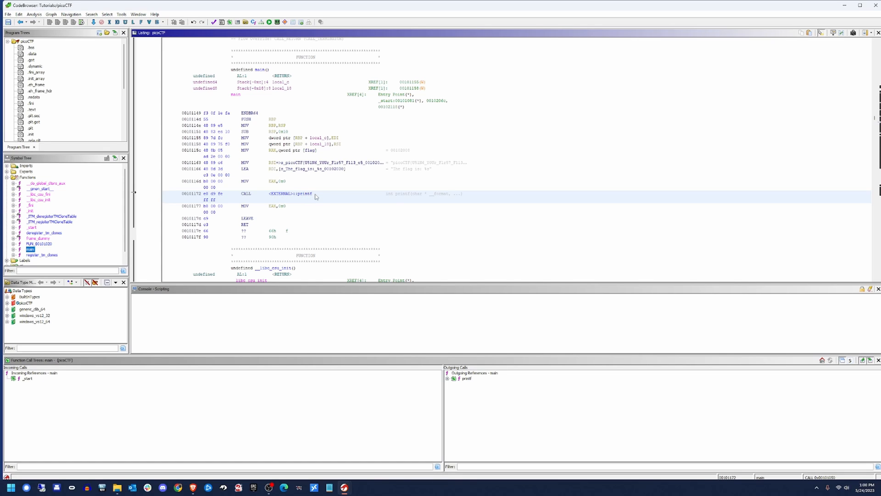
pyautogui.click(276, 206)
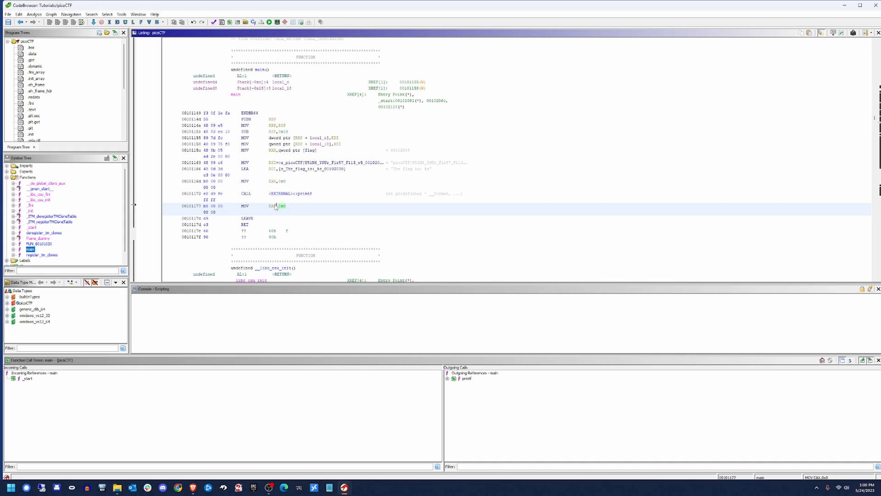
pyautogui.click(276, 206)
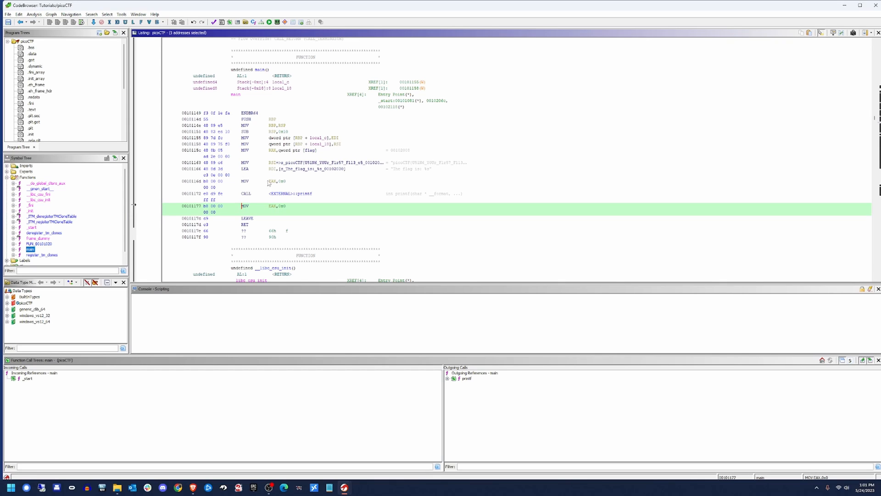
pyautogui.moveTo(289, 211)
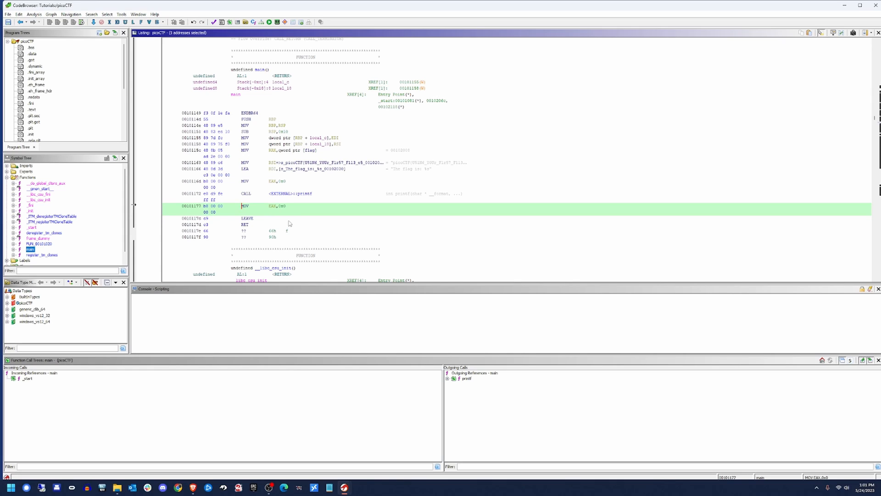
pyautogui.moveTo(288, 207)
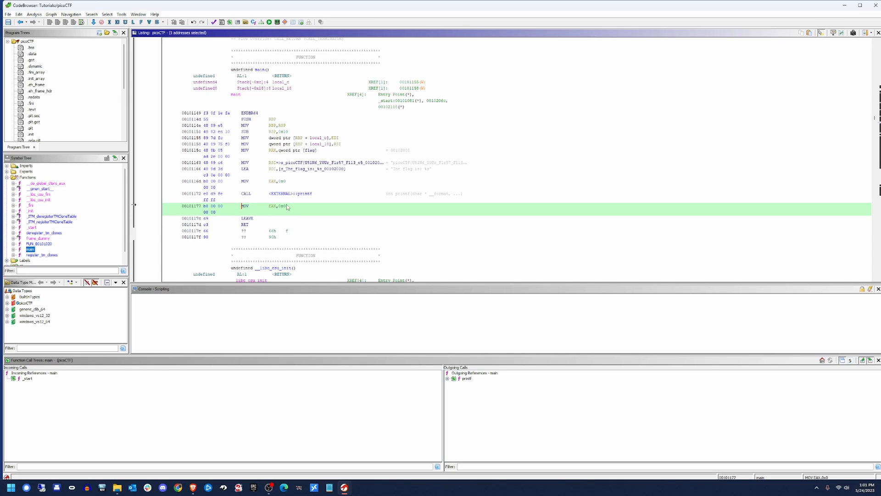
pyautogui.moveTo(292, 208)
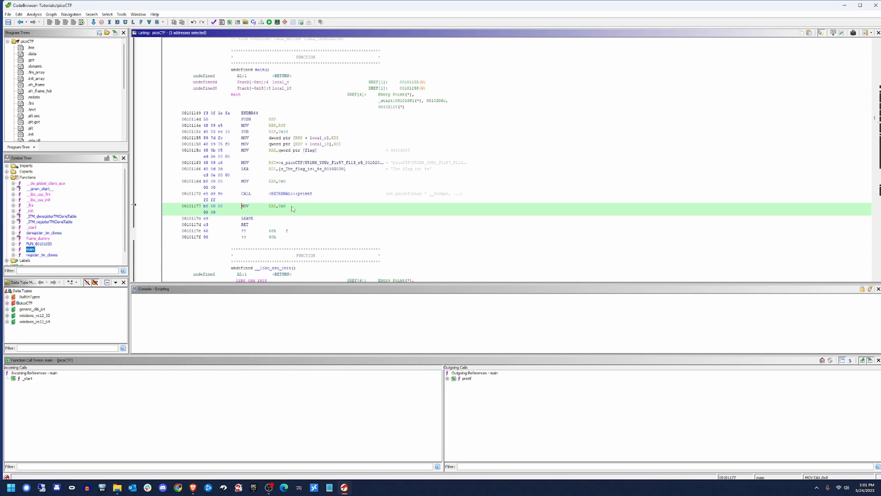
pyautogui.moveTo(251, 221)
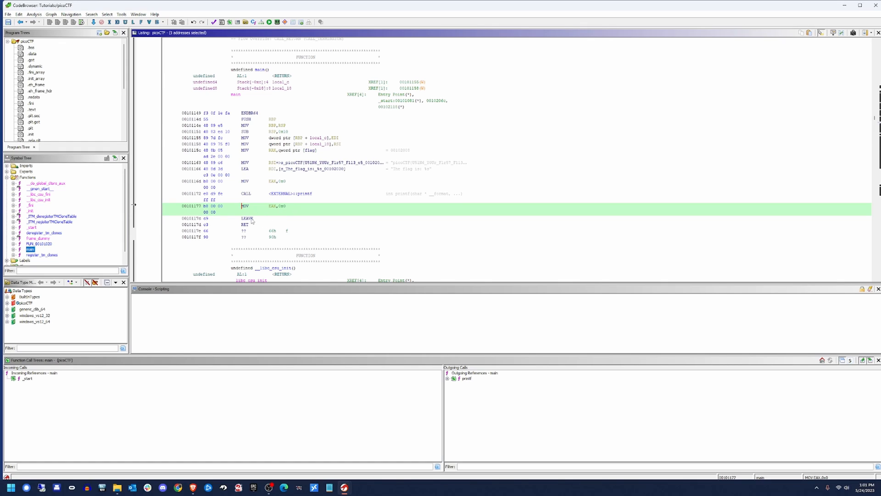
pyautogui.click(247, 219)
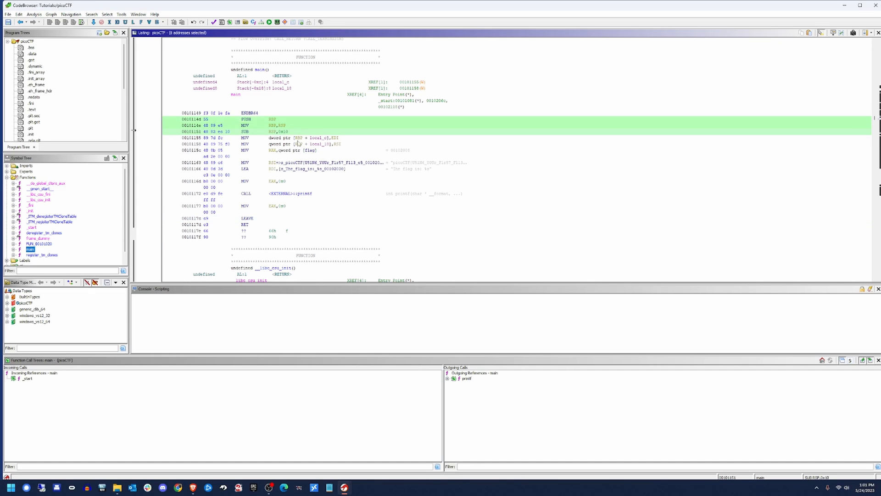
pyautogui.moveTo(263, 224)
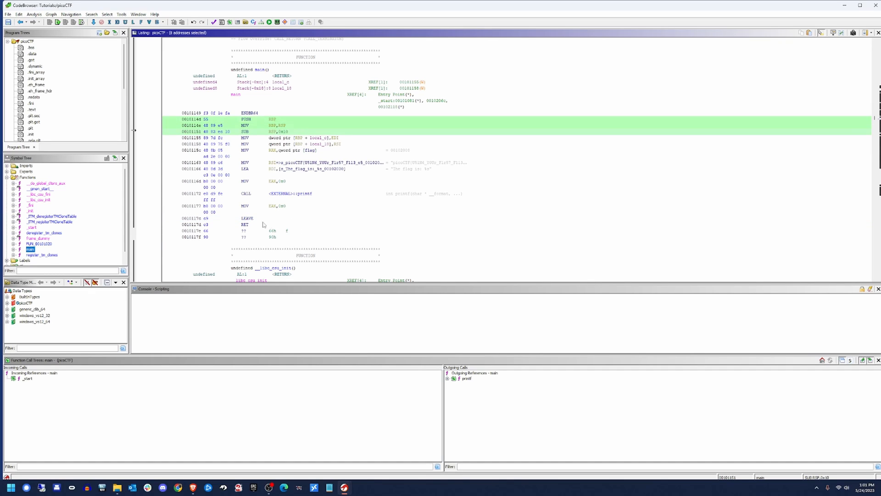
pyautogui.click(249, 218)
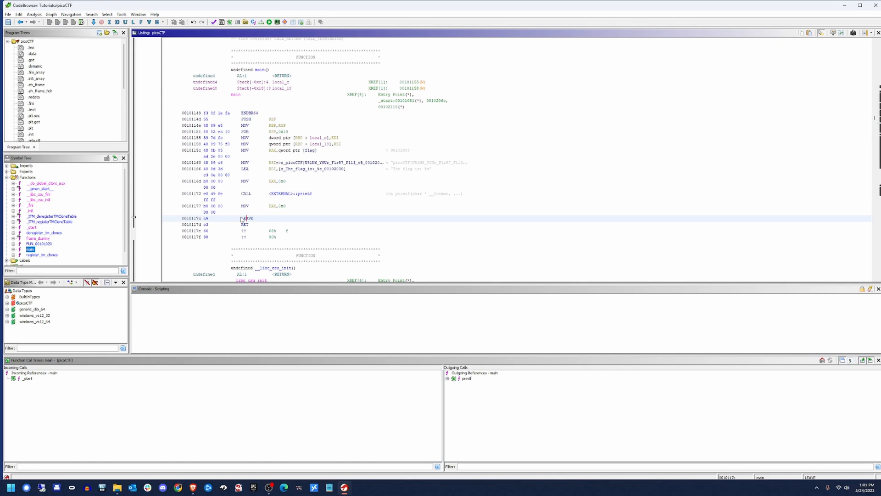
pyautogui.click(247, 219)
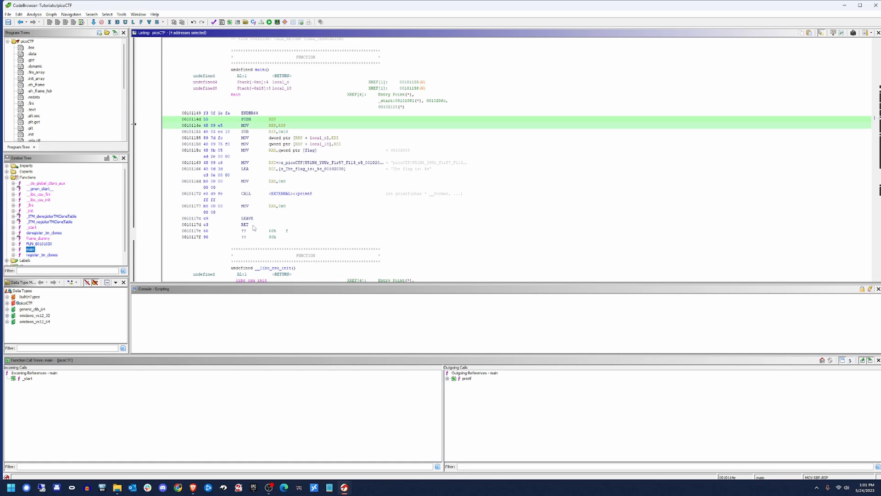
pyautogui.moveTo(282, 238)
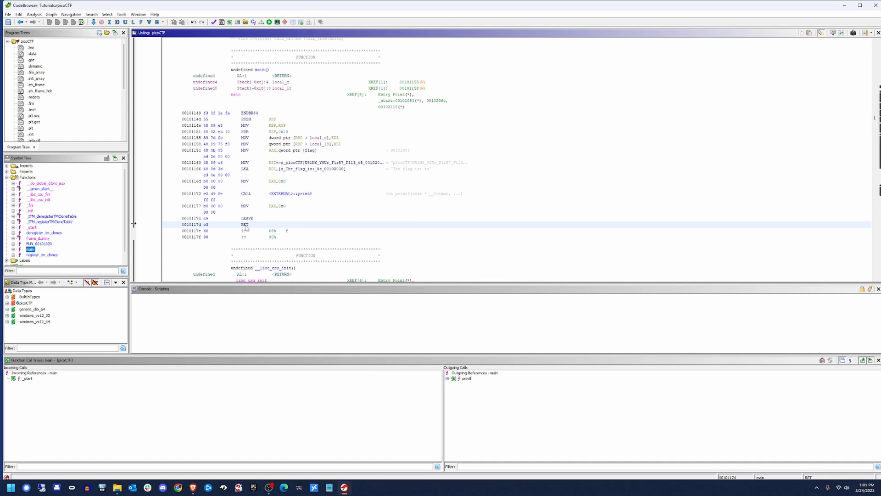
pyautogui.moveTo(269, 216)
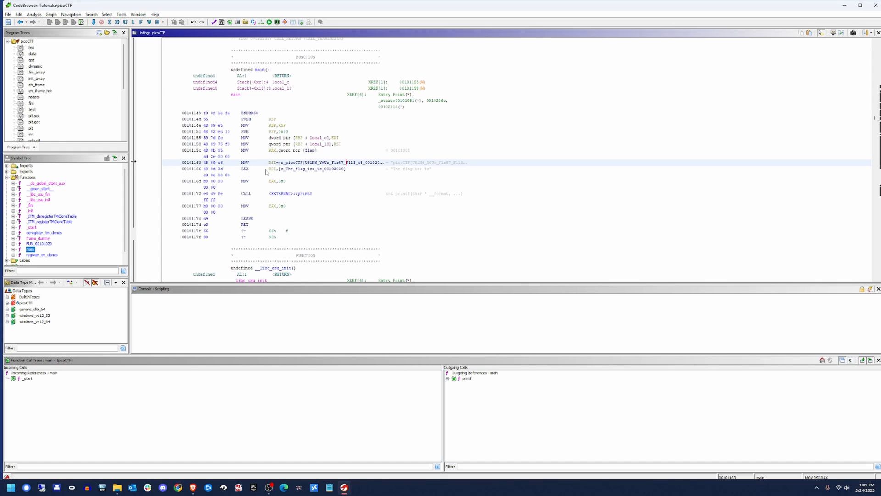
pyautogui.moveTo(301, 163)
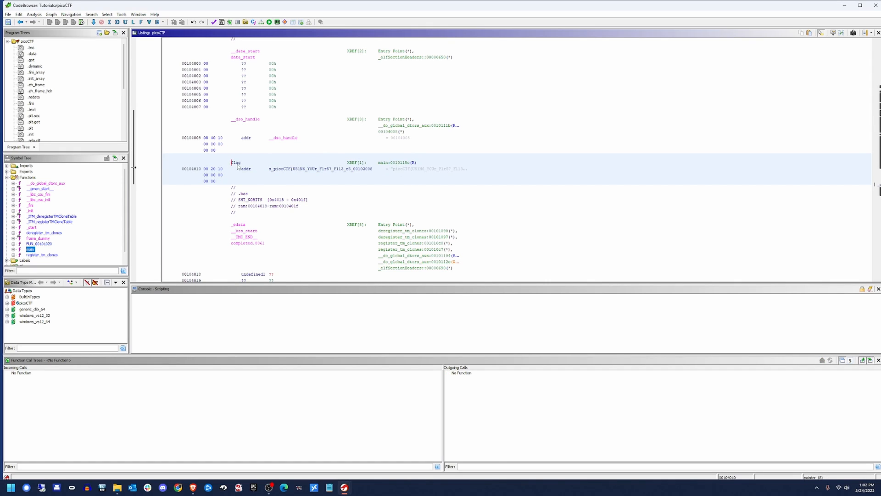
pyautogui.moveTo(267, 160)
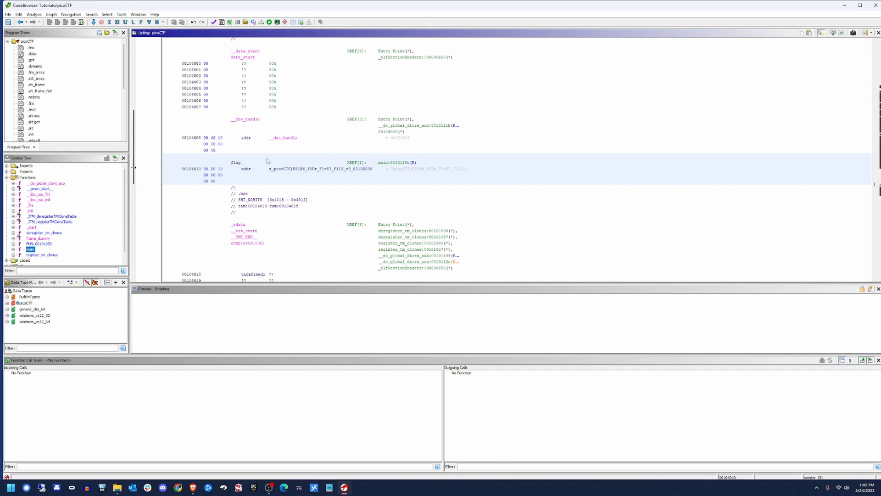
pyautogui.moveTo(256, 170)
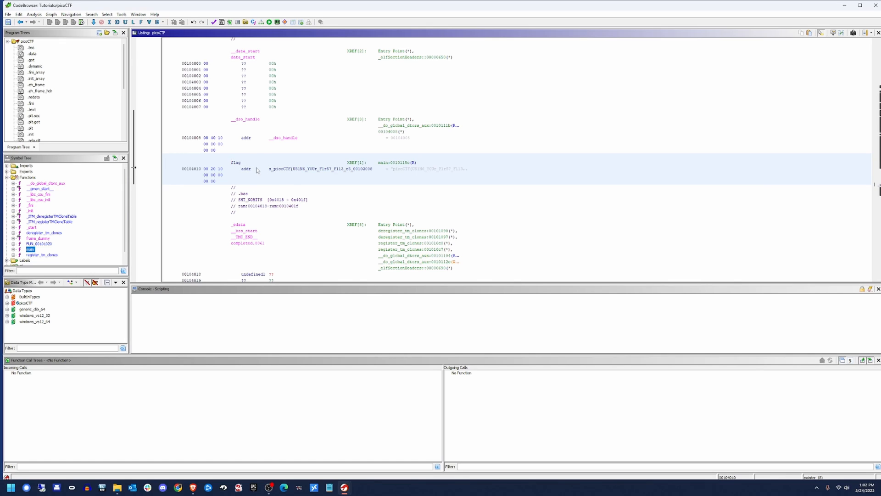
pyautogui.moveTo(291, 182)
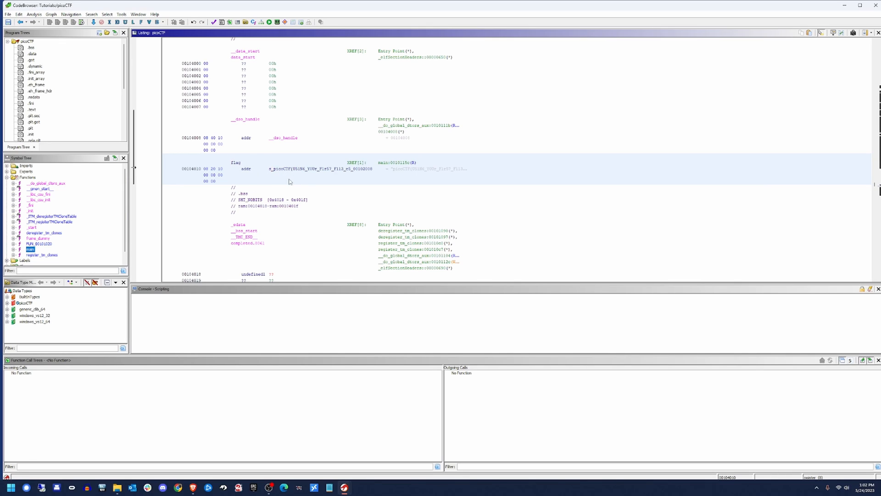
pyautogui.moveTo(276, 174)
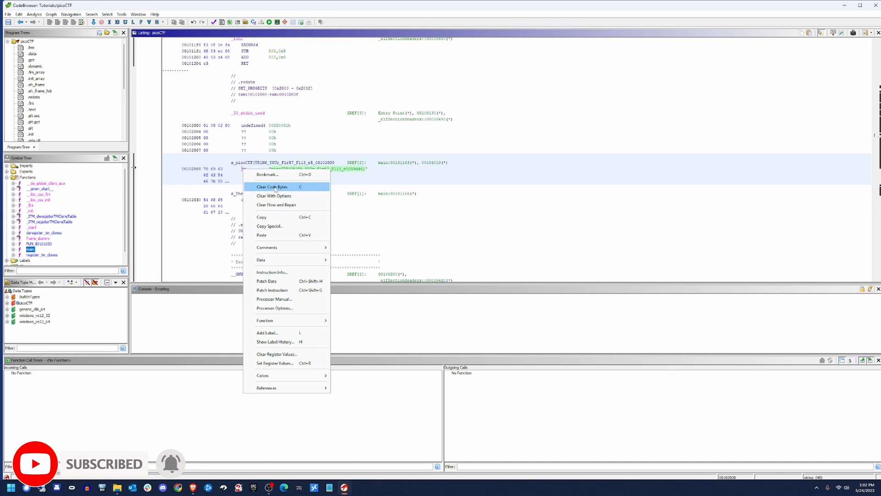
# Step: Clear the flag bytes to undefined data and redefine them as a TerminatedCString
pyautogui.click(272, 186)
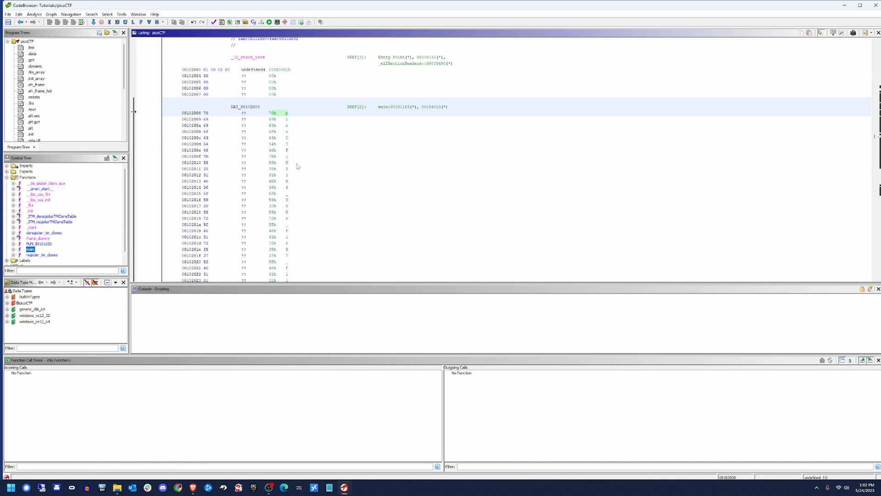
pyautogui.moveTo(267, 175)
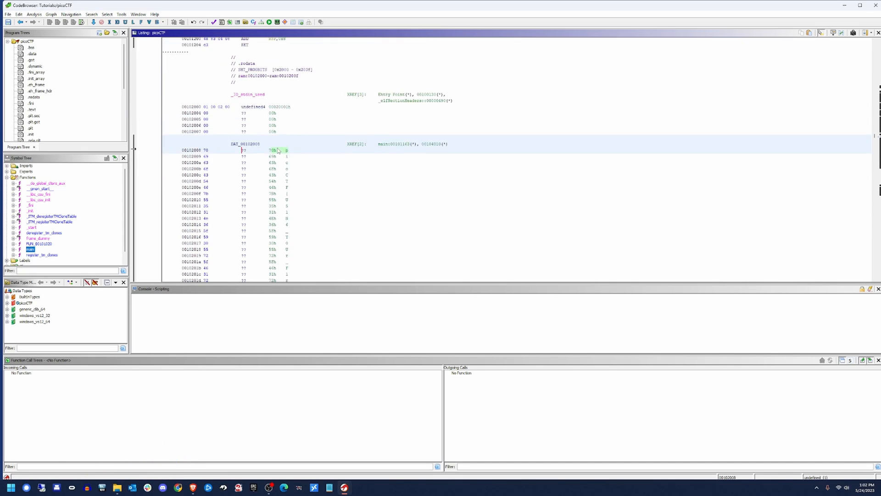
pyautogui.rightClick(275, 150)
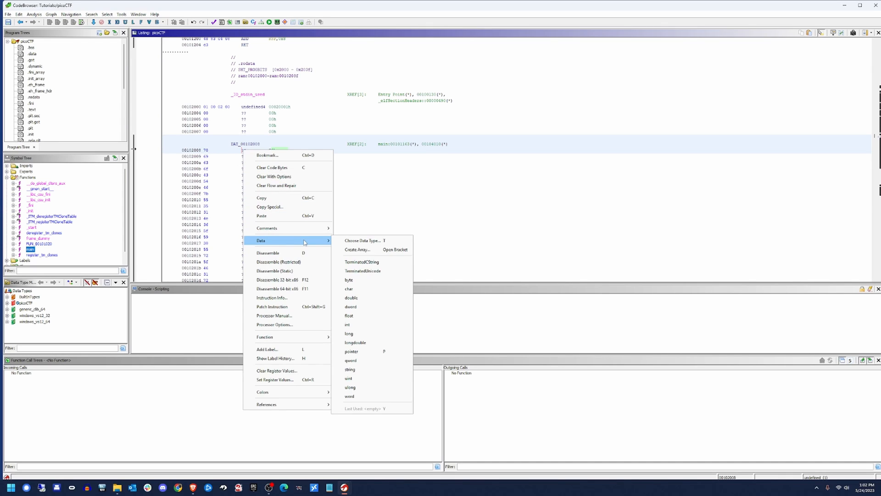
pyautogui.moveTo(361, 262)
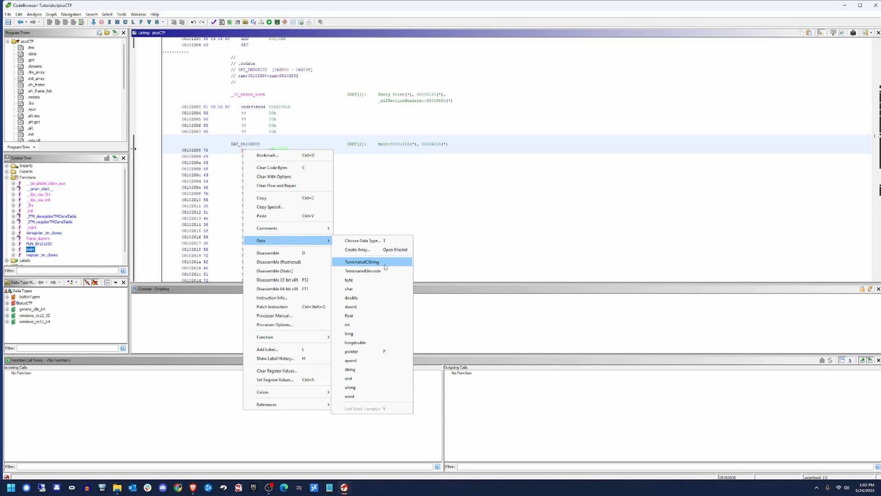
pyautogui.click(361, 262)
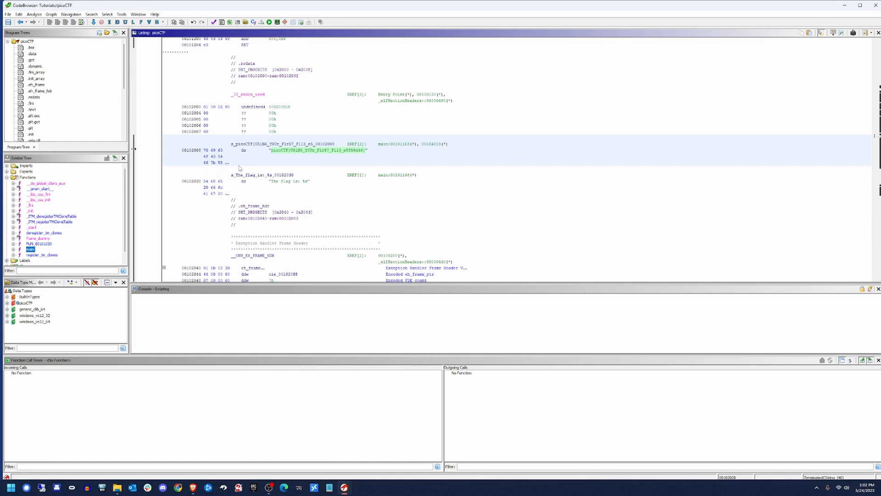
pyautogui.moveTo(246, 157)
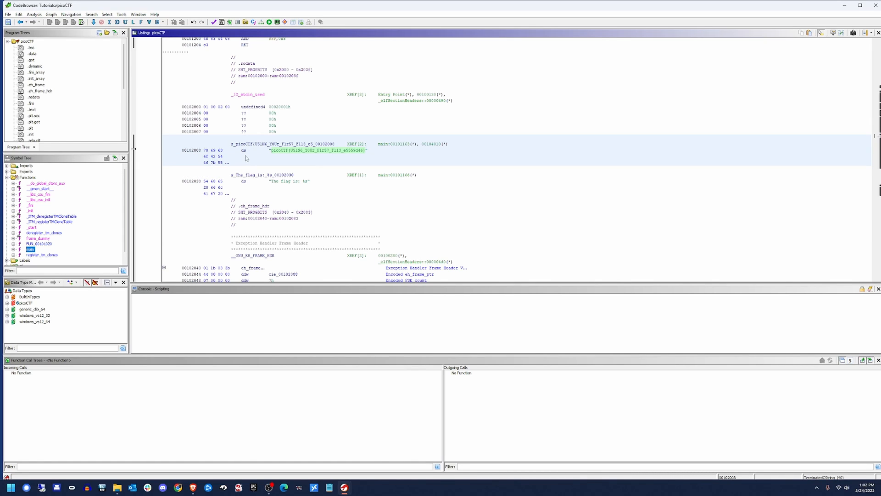
pyautogui.moveTo(352, 165)
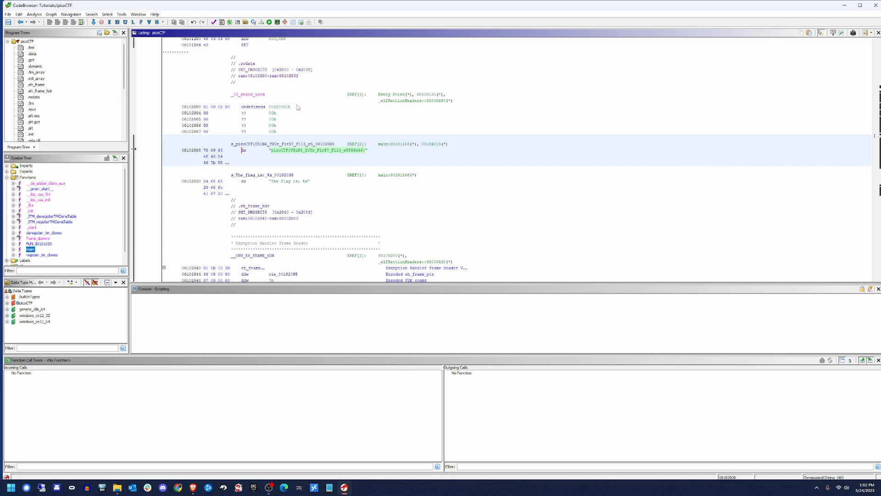
# Step: Show main's decompiled C code with the printf call printing the picoCTF flag
pyautogui.click(138, 13)
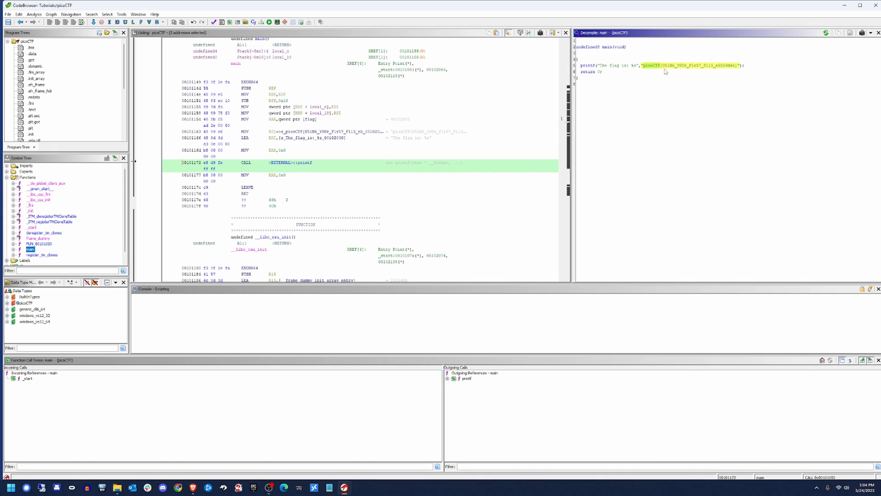
pyautogui.moveTo(475, 105)
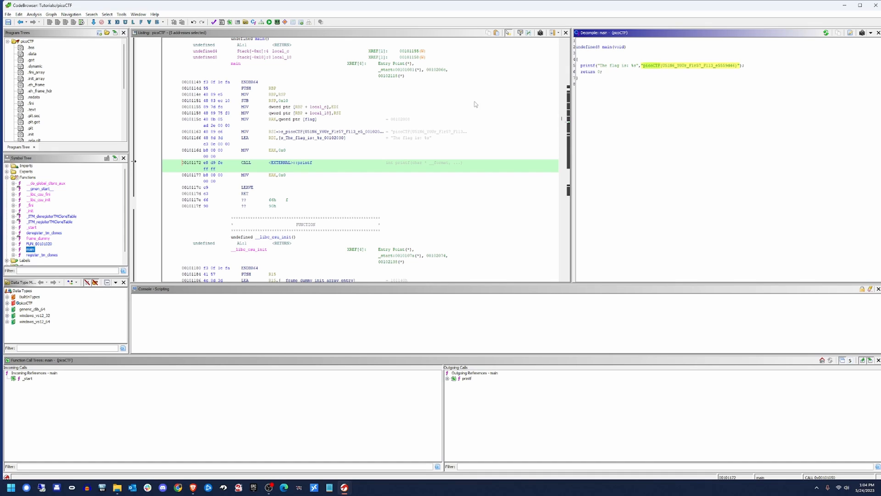
pyautogui.moveTo(609, 97)
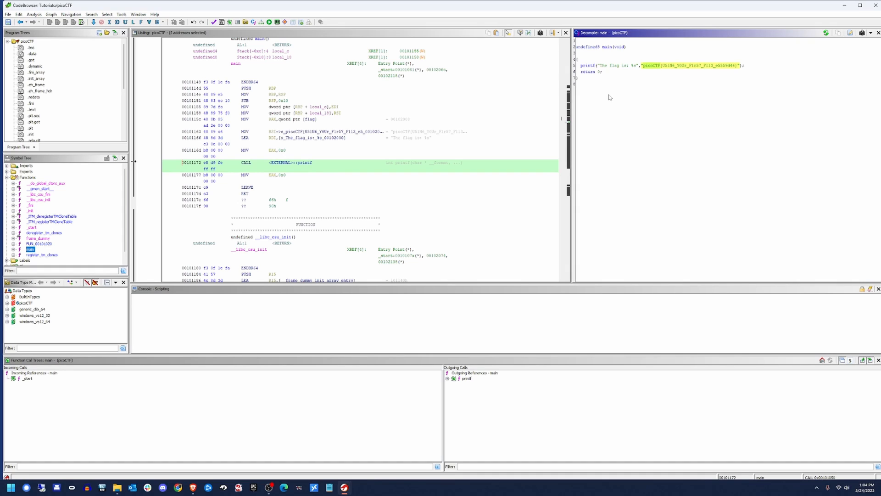
pyautogui.moveTo(594, 84)
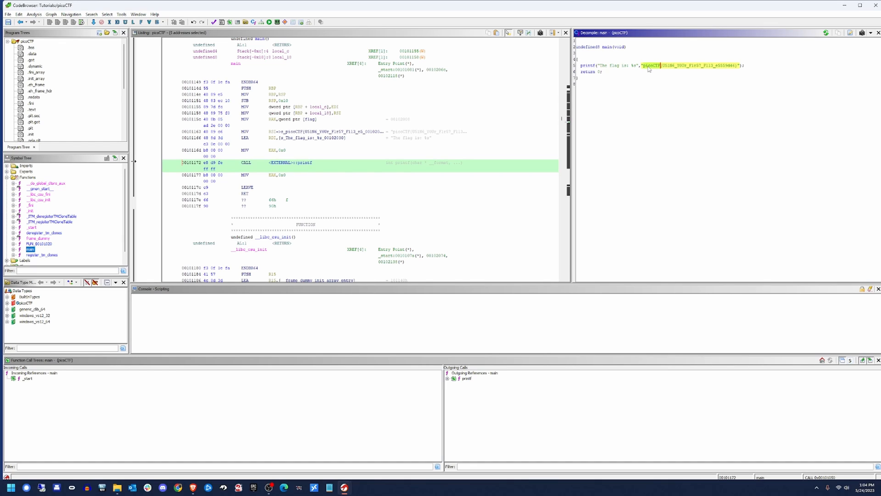
pyautogui.moveTo(680, 70)
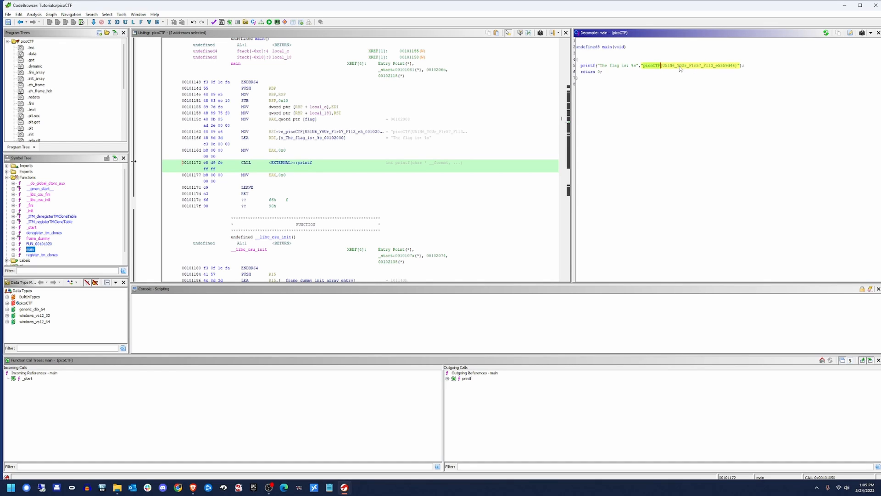
pyautogui.click(281, 132)
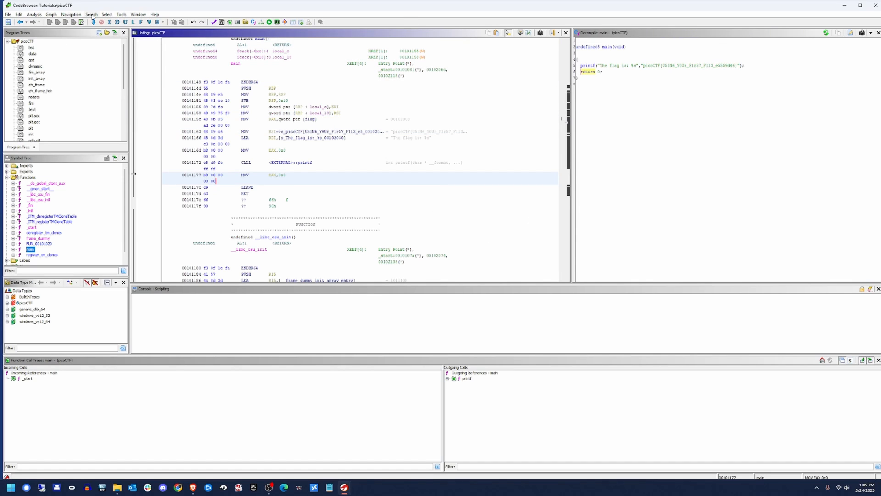
# Step: Search Program Text for picoCTF and list all five matching locations
pyautogui.click(90, 14)
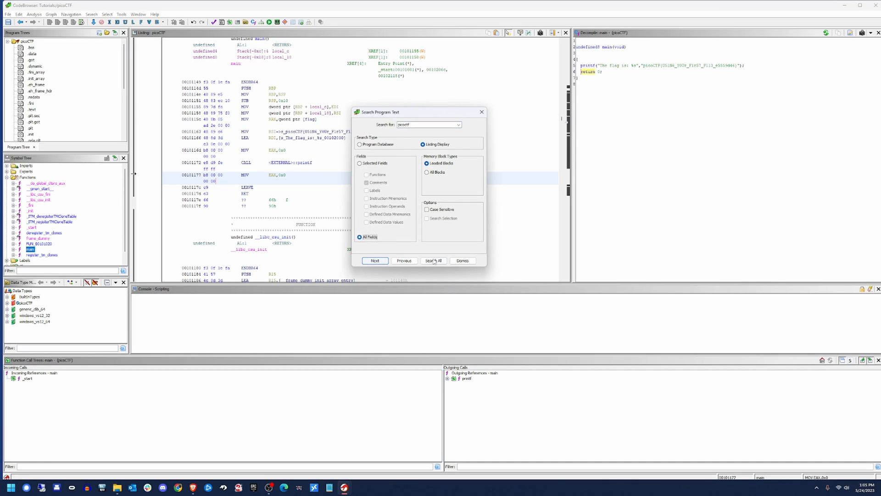
pyautogui.click(433, 260)
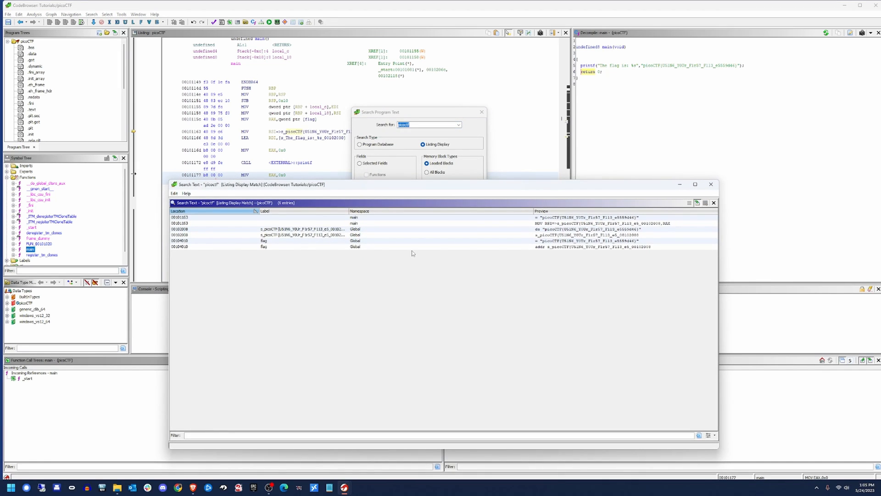
pyautogui.moveTo(606, 258)
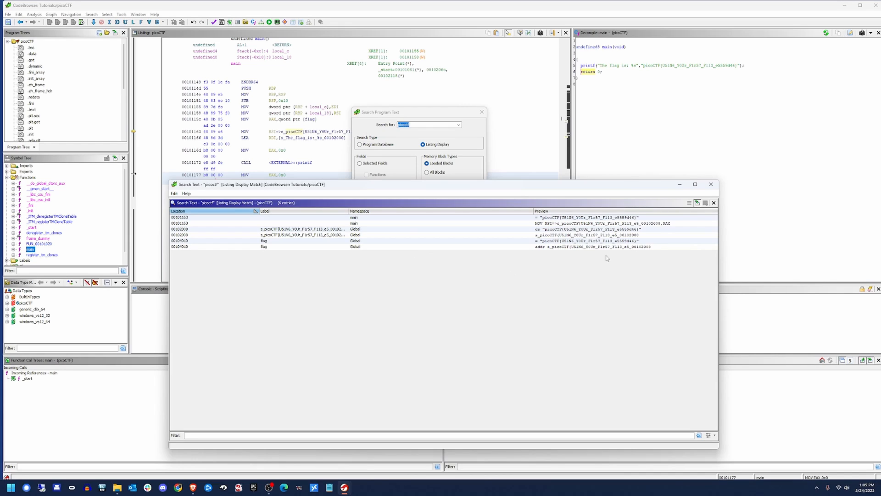
pyautogui.moveTo(468, 249)
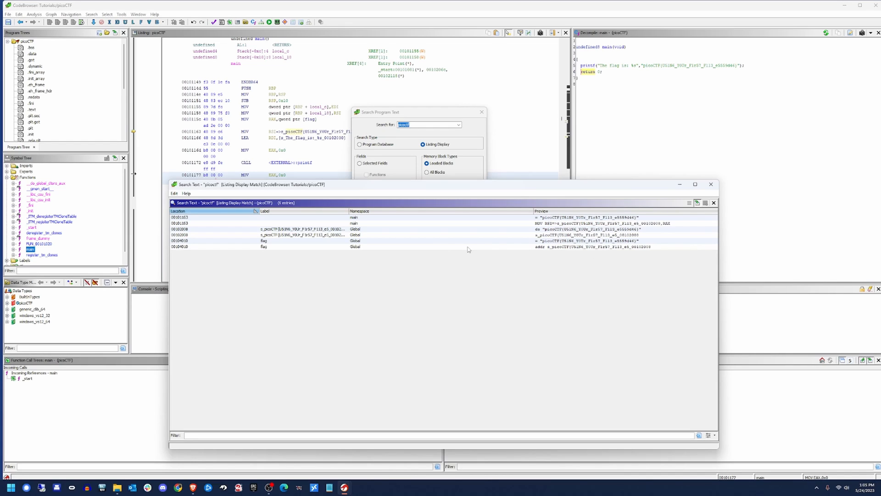
pyautogui.moveTo(529, 260)
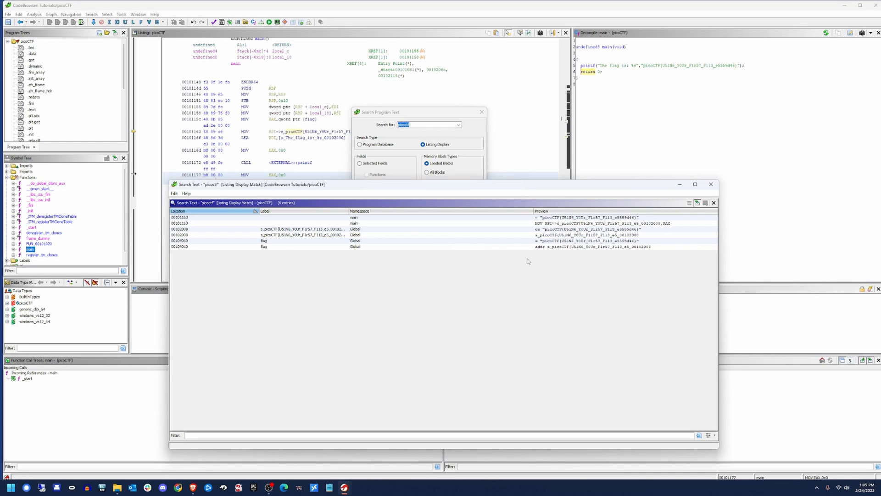
pyautogui.moveTo(412, 253)
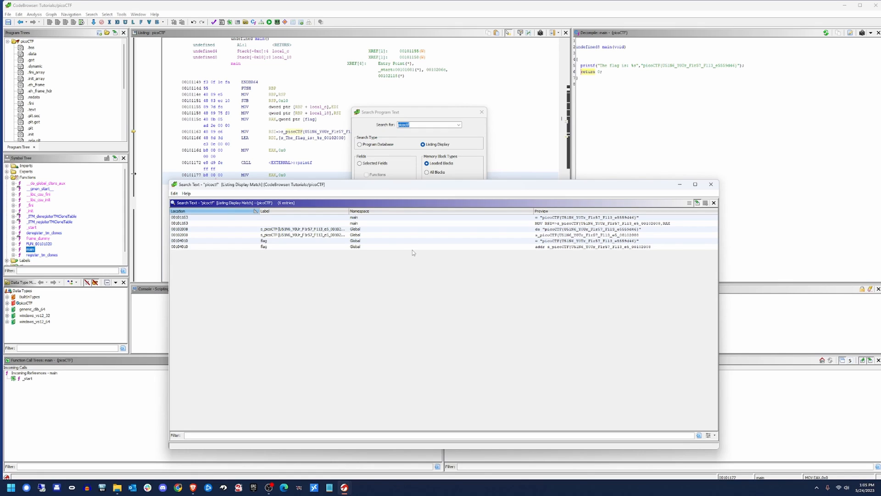
pyautogui.moveTo(538, 204)
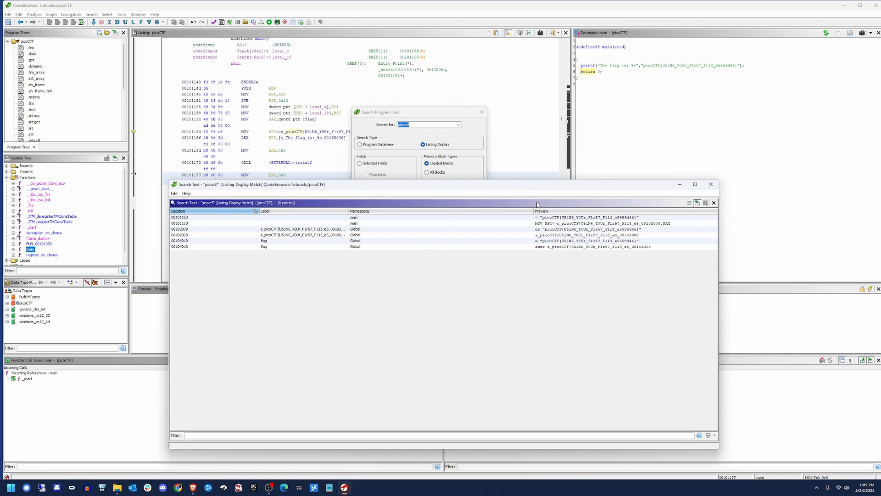
pyautogui.moveTo(539, 224)
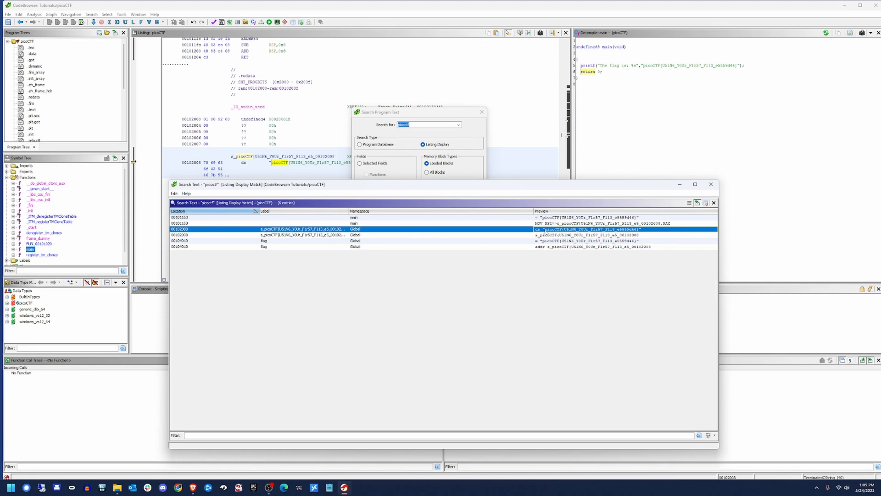
pyautogui.moveTo(717, 188)
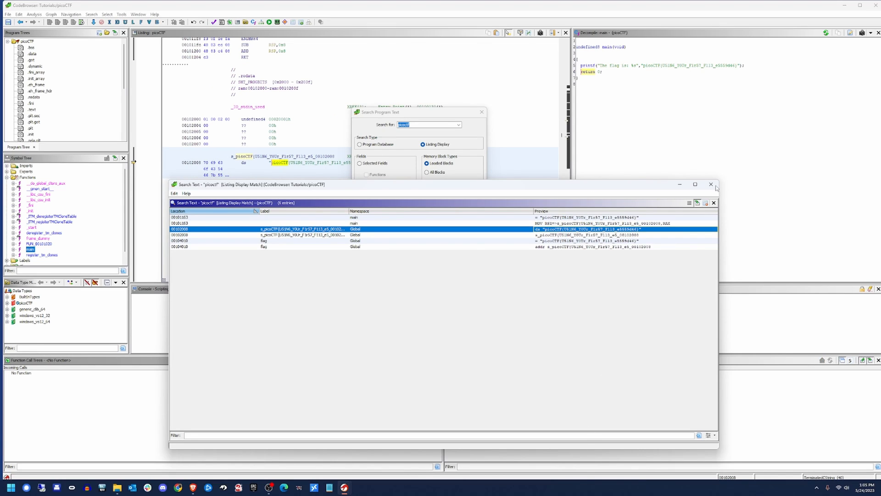